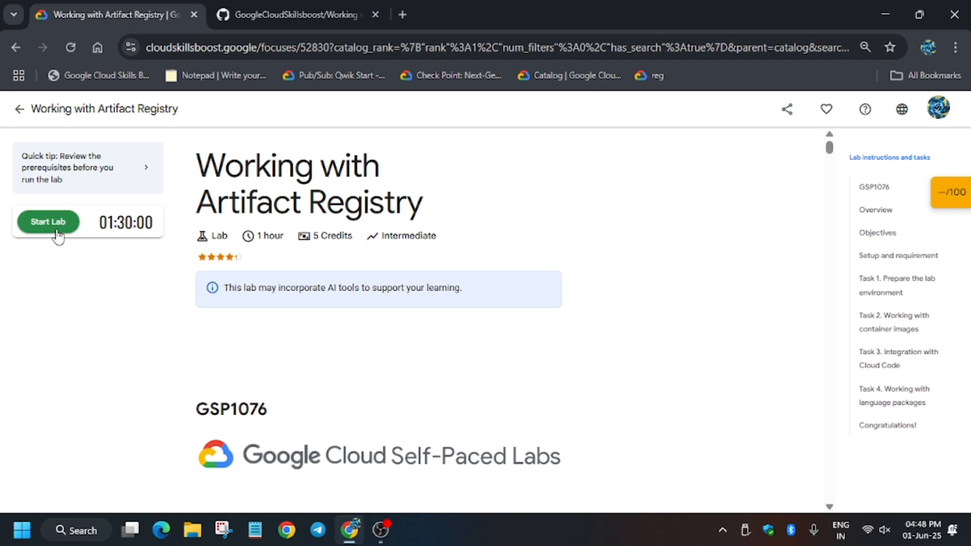
Step: Start the Working with Artifact Registry lab with 5 credits and open its Cloud console
left_click(48, 222)
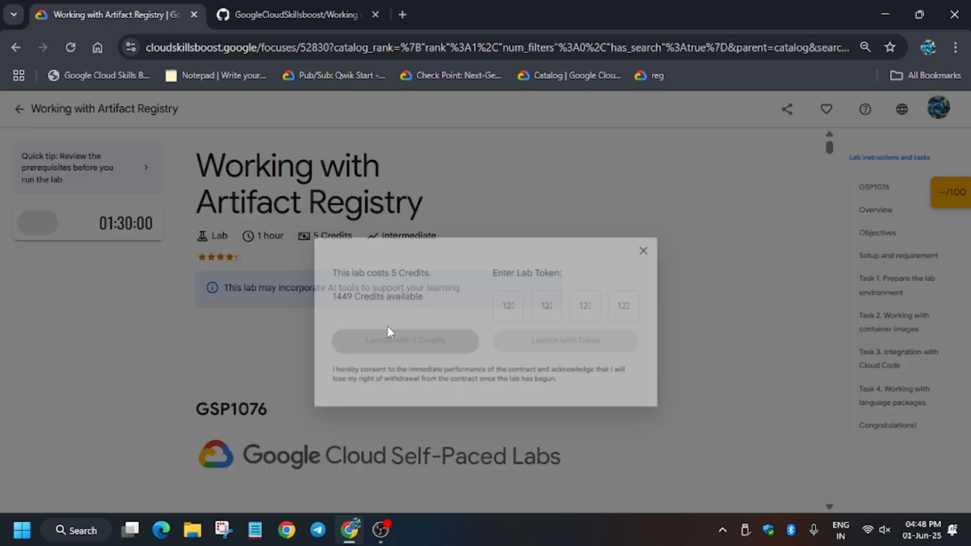
left_click(644, 251)
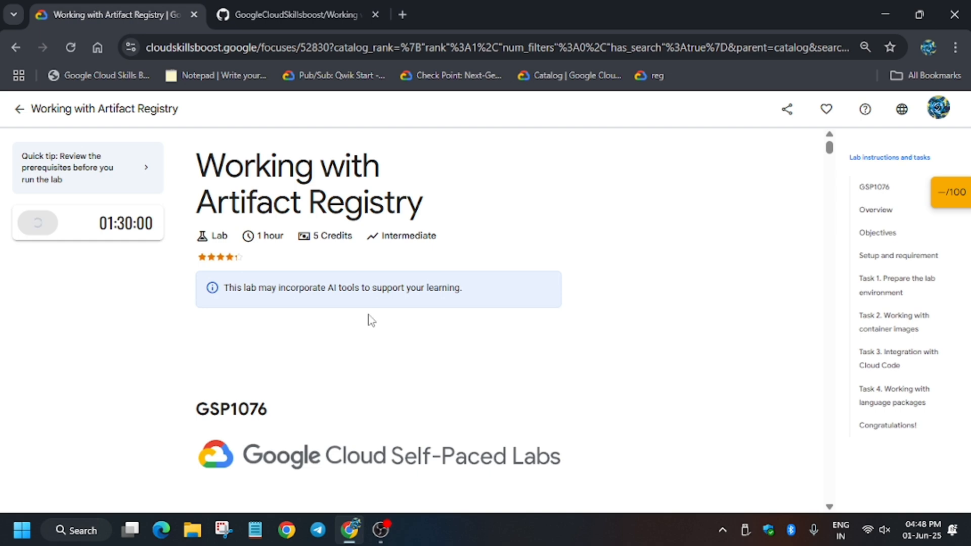
left_click(36, 223)
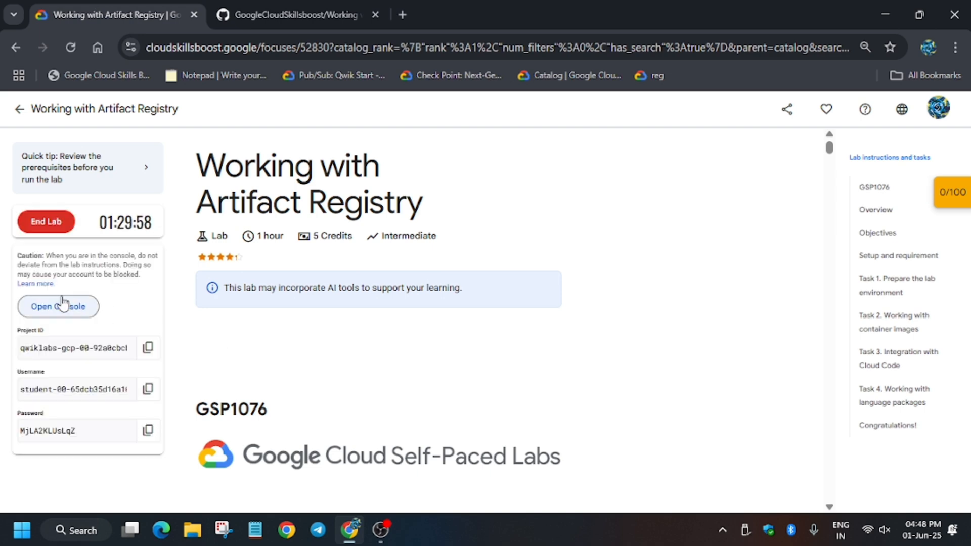
left_click(57, 307)
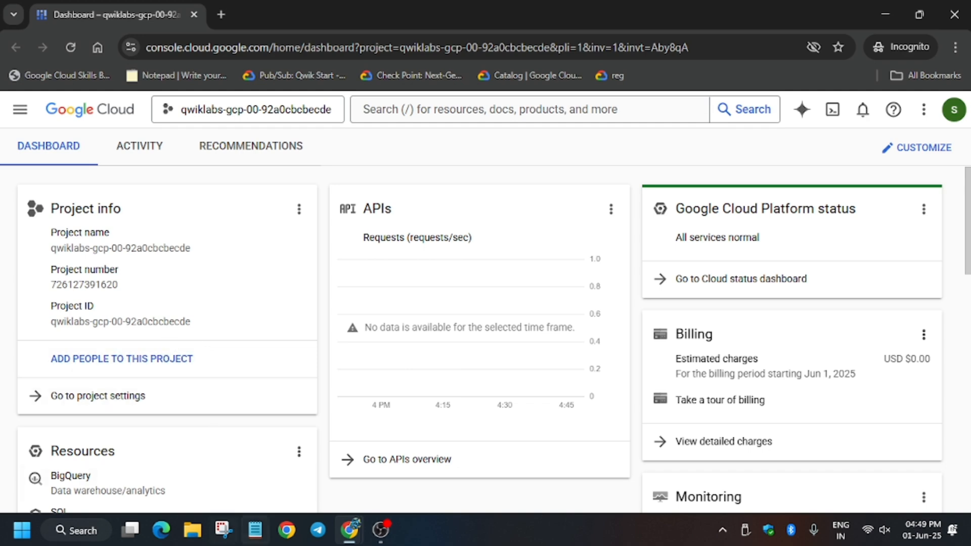
mouse_move(831, 109)
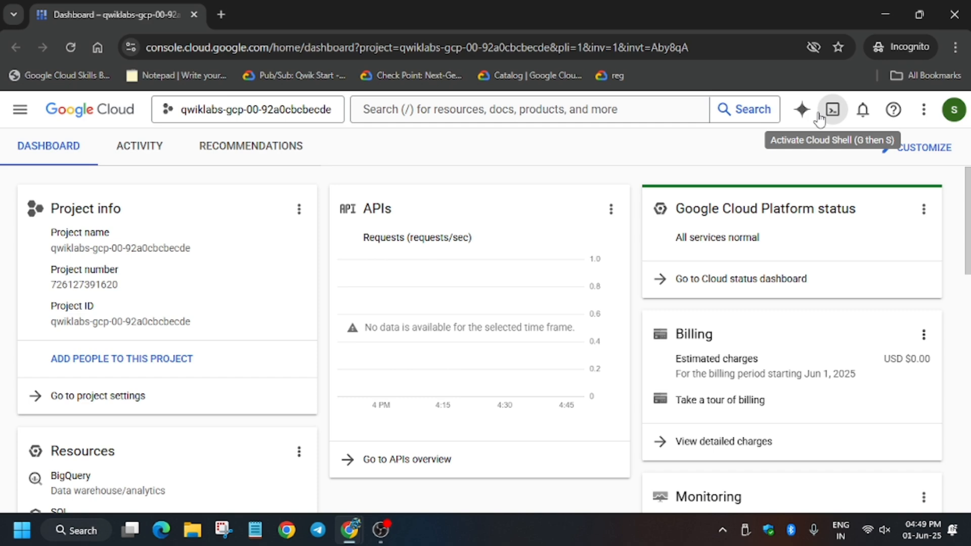
Step: Activate Cloud Shell for the lab project and authorize it to make API calls
left_click(830, 109)
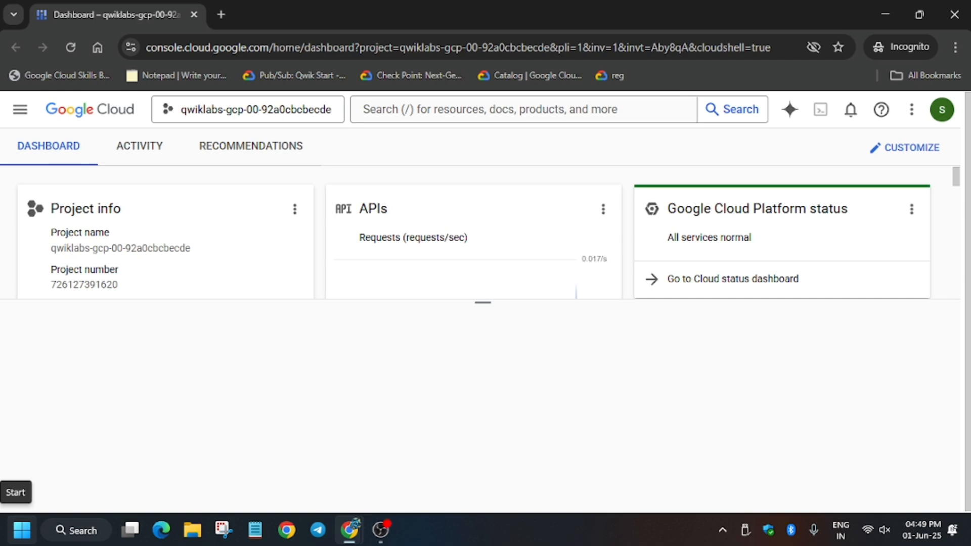
left_click(820, 109)
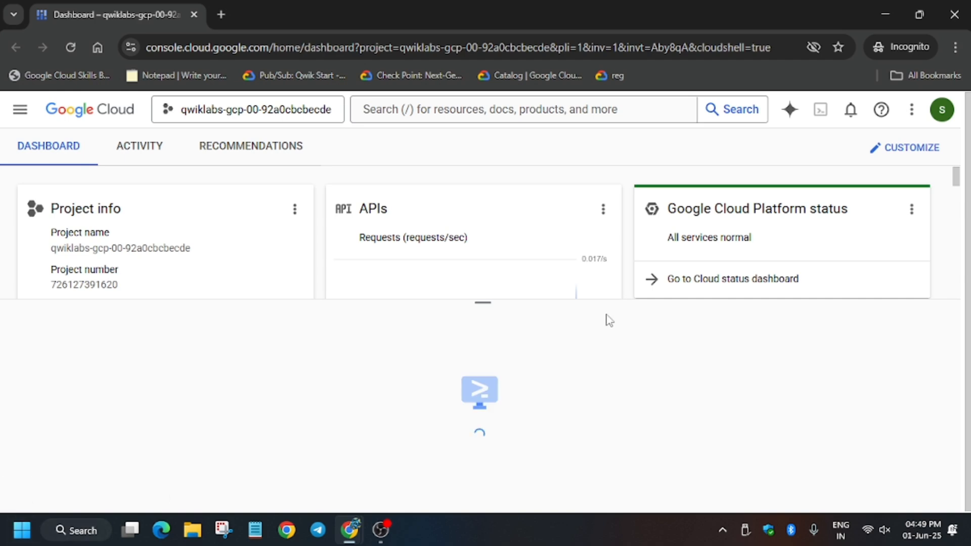
mouse_move(503, 200)
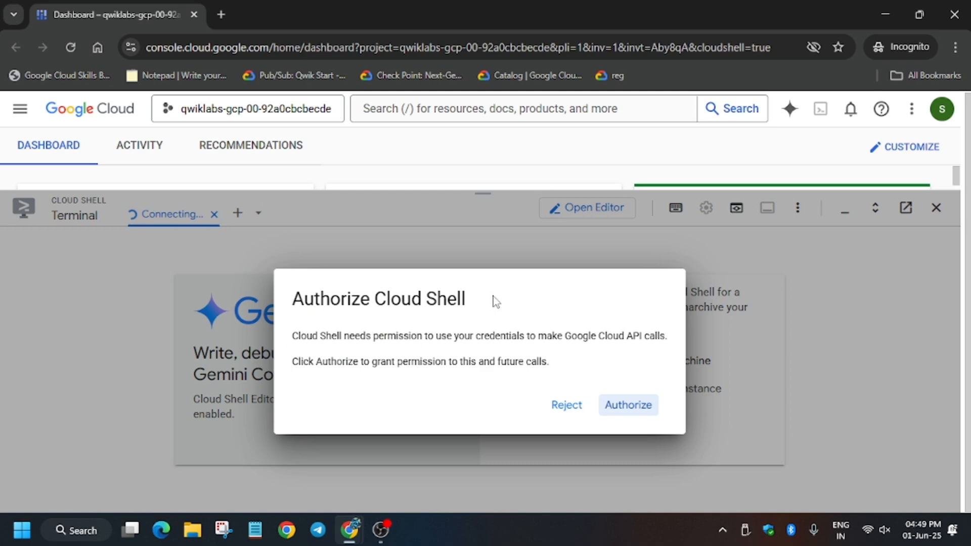
left_click(627, 405)
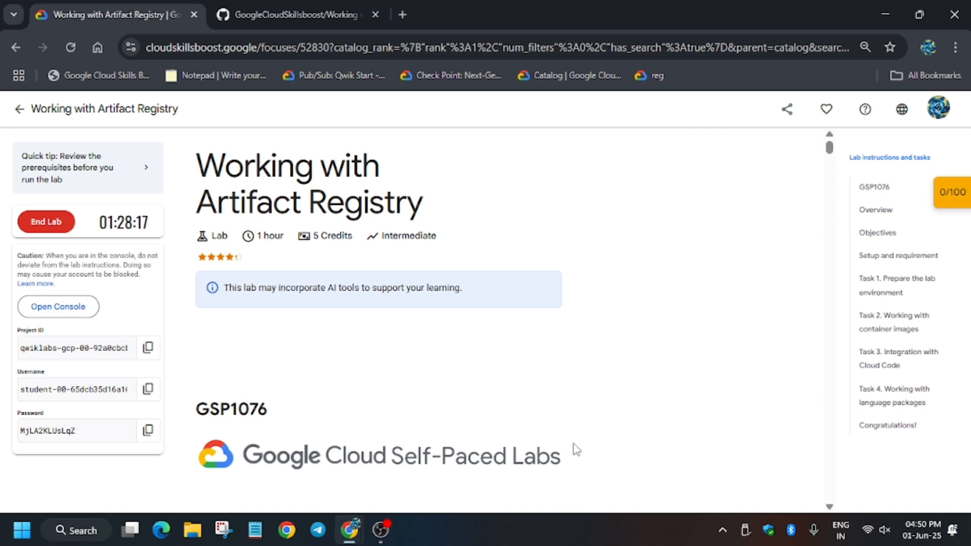
Step: Begin an export ZONE= command in Cloud Shell, then cancel it to look up the zone
left_click(291, 15)
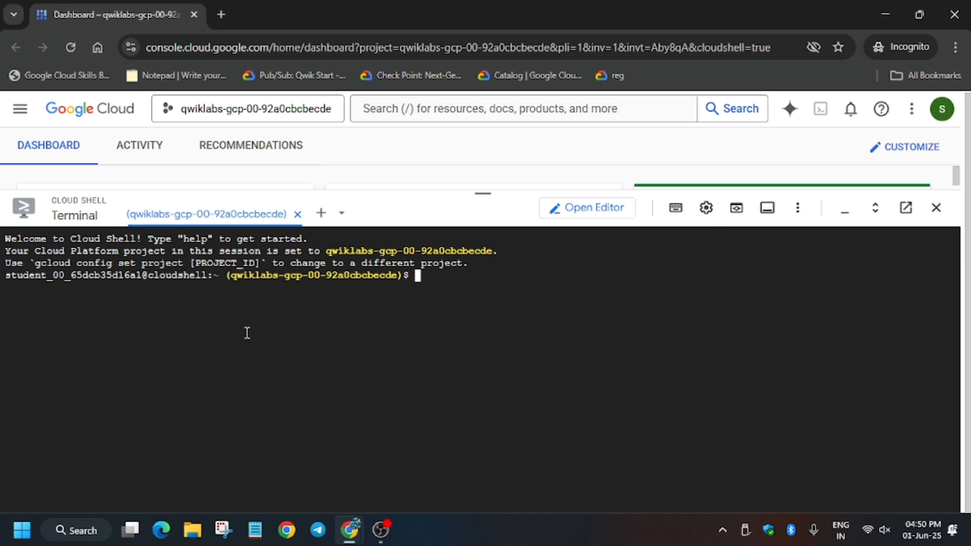
type("export ZONE=")
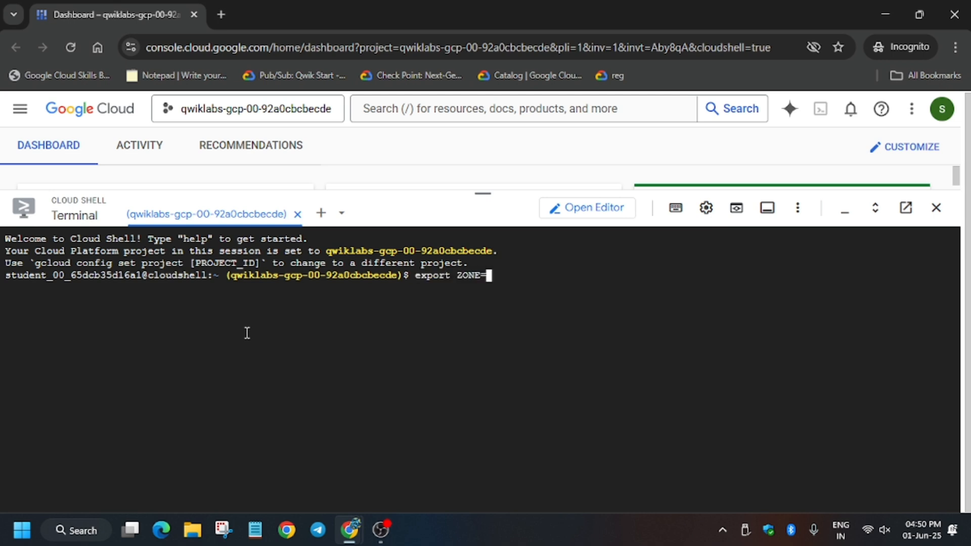
key("ctrl+c")
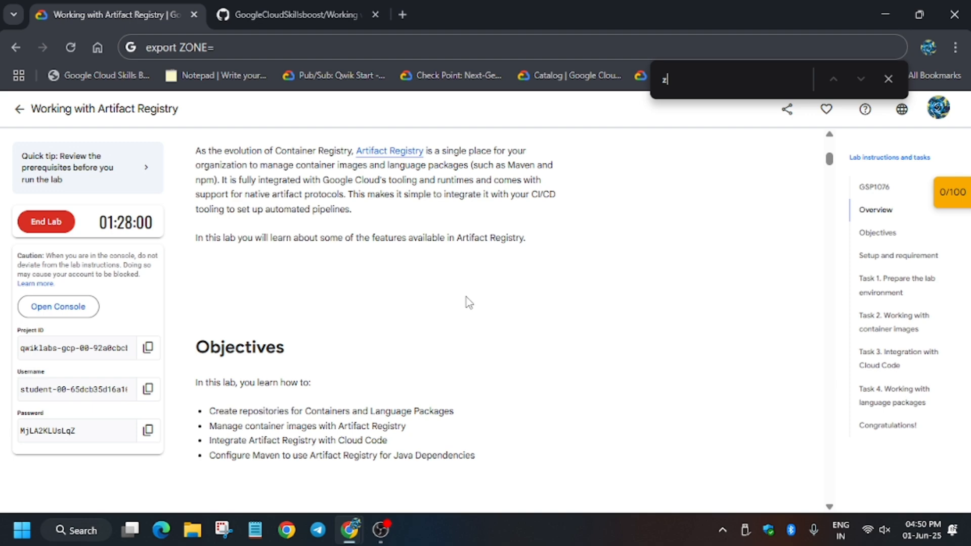
Step: Search the lab instructions for 'zone' and find us-east1-b in the cluster setup command
type("o")
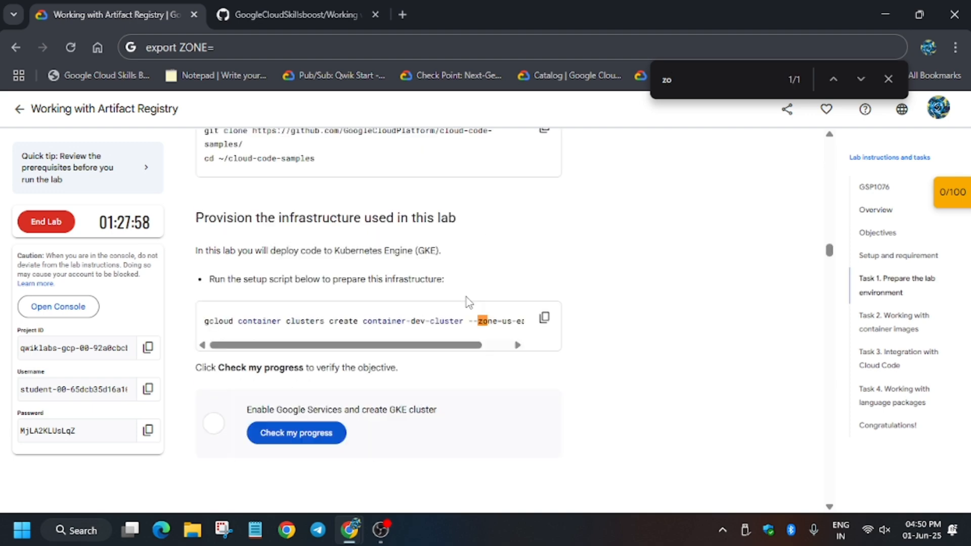
type("ne")
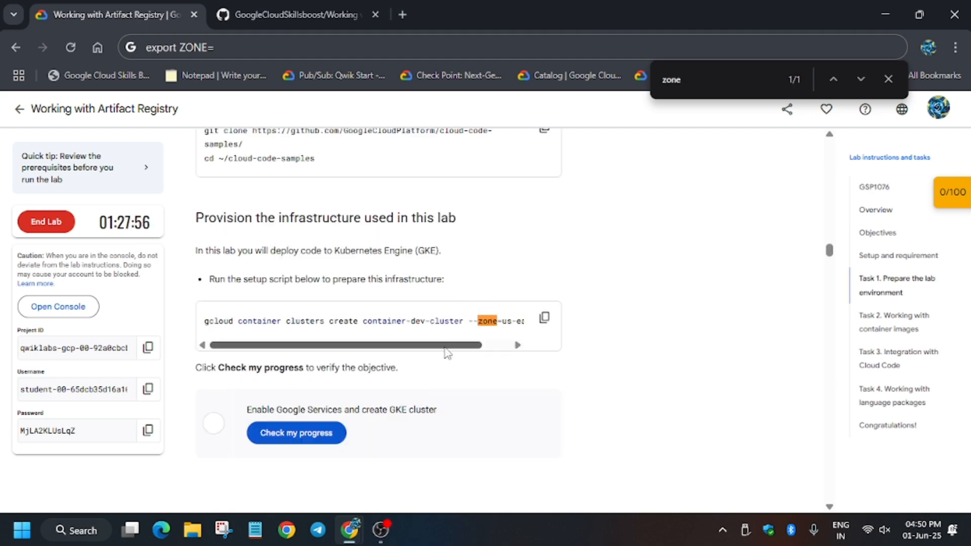
scroll("right", 3)
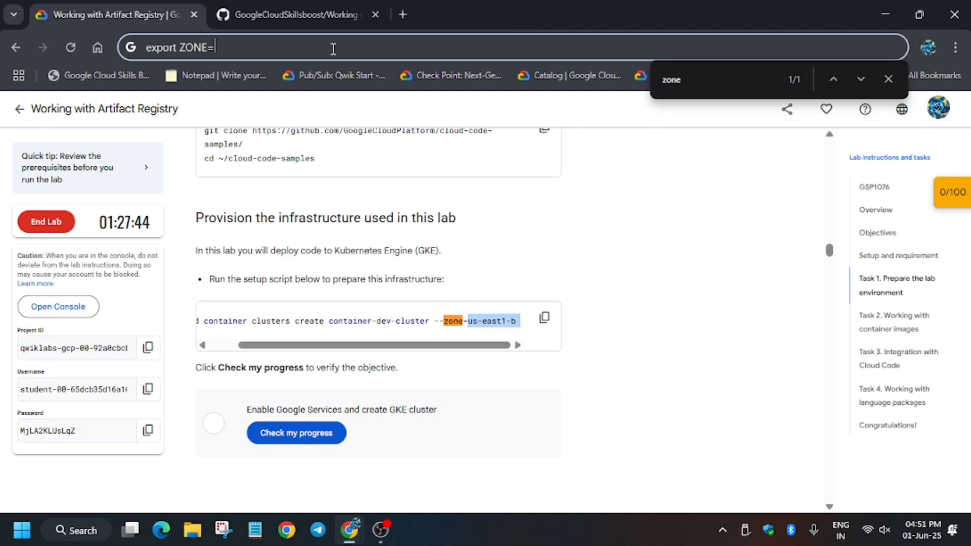
type("us-east1-bCopi")
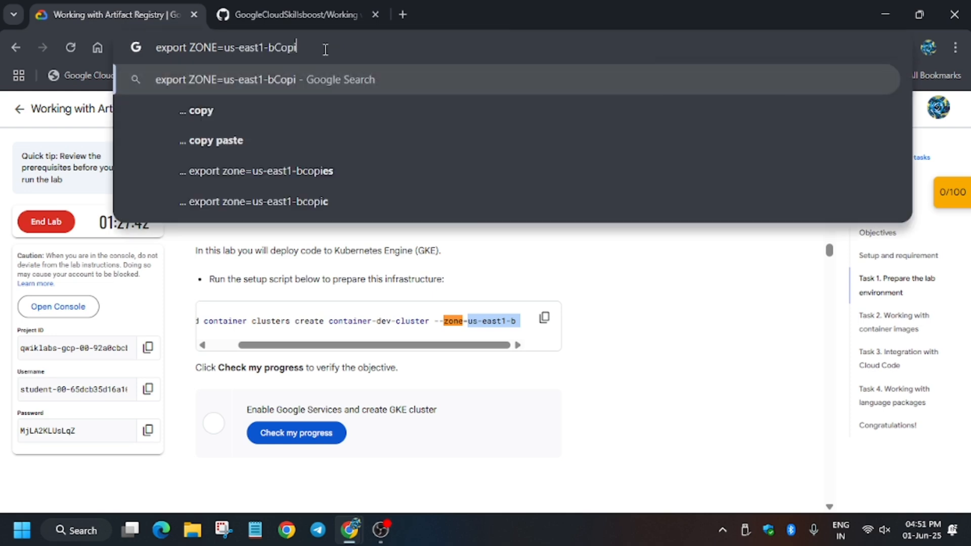
key("Backspace")
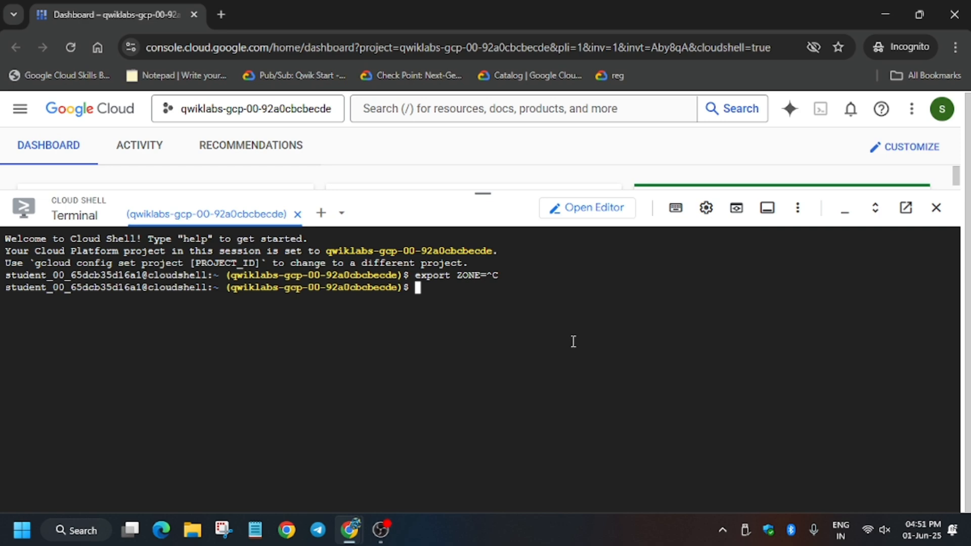
Step: Enter export ZONE=us-east1-b in Cloud Shell and consult the GitHub script guide's commands
type("export ZONE=us-east1-b")
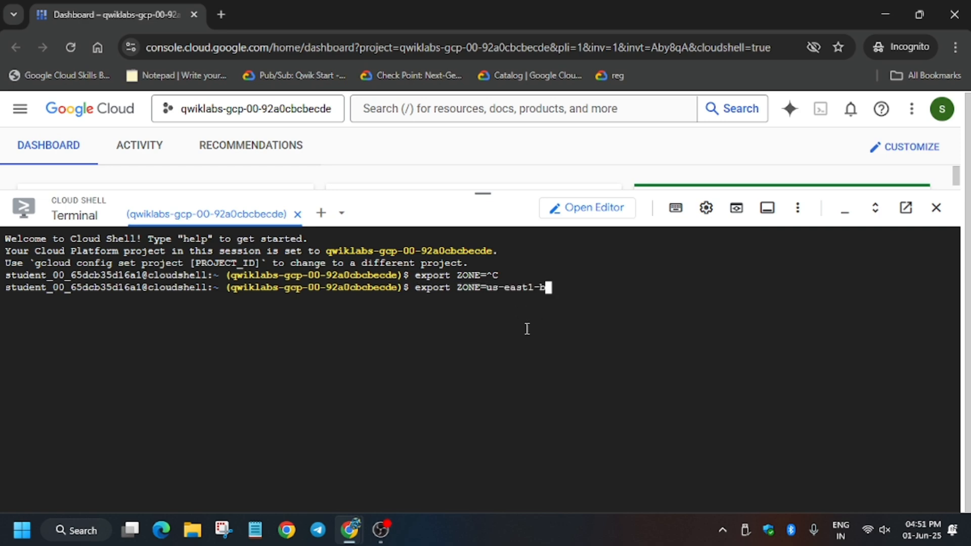
left_click(291, 14)
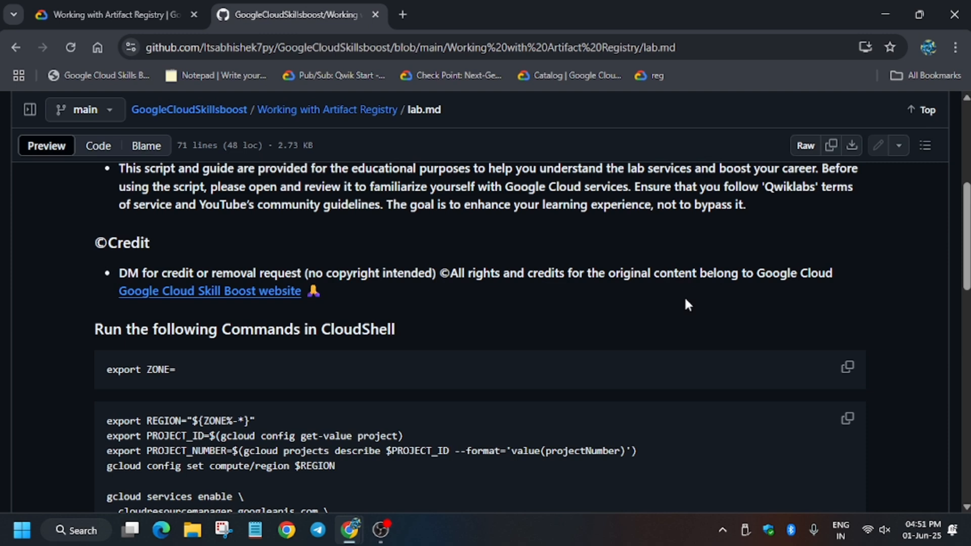
left_click(847, 419)
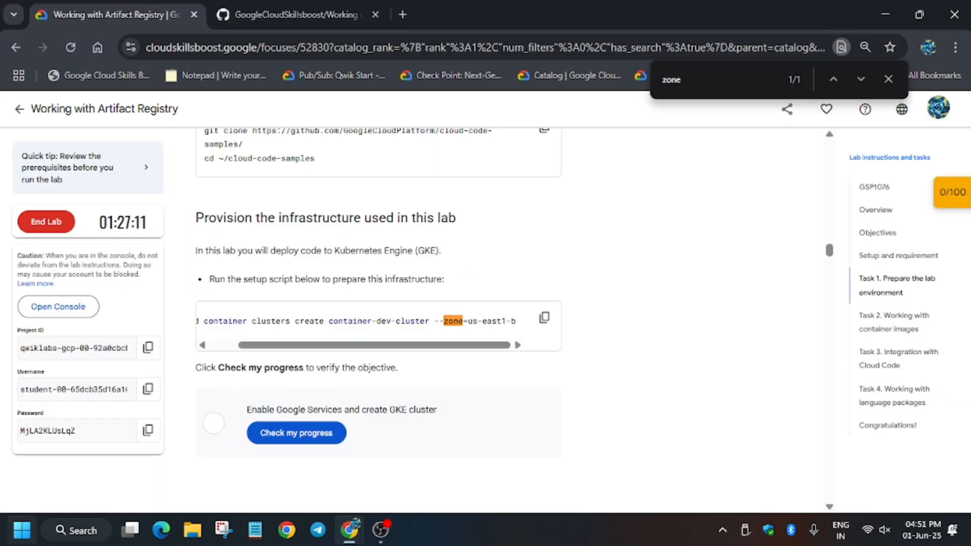
Step: Copy the us-east1-docker.pkg.dev Artifact Registry repository address from Task 3
scroll("down", 3)
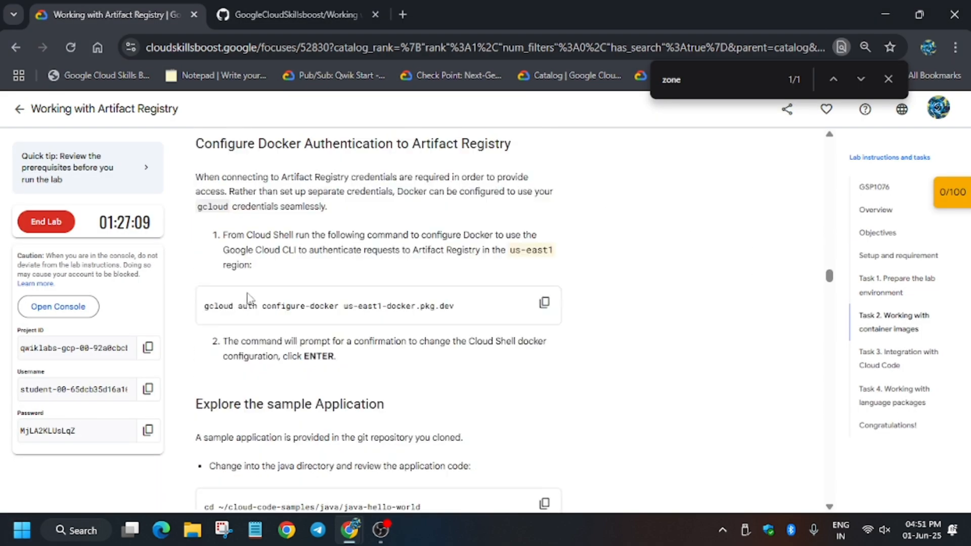
scroll("down", 3)
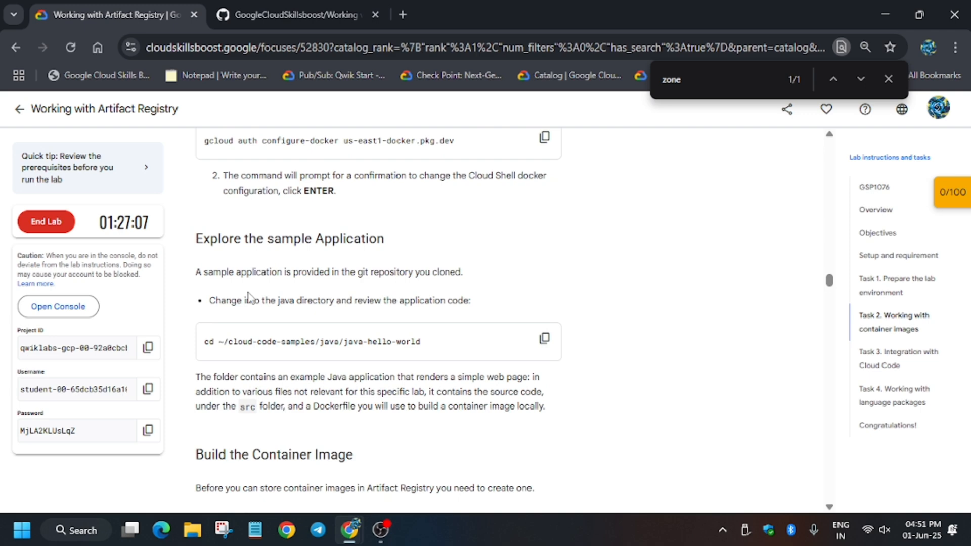
scroll("up", 3)
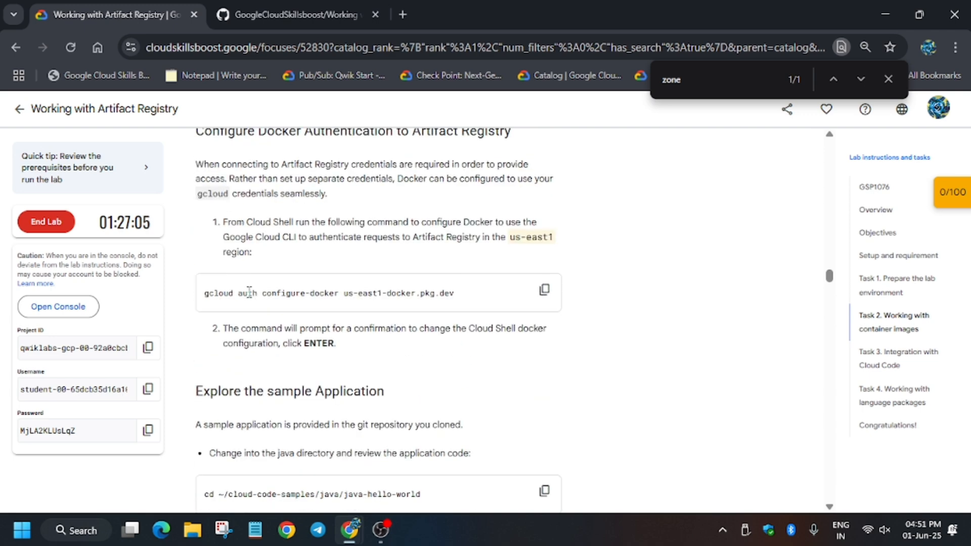
scroll("down", 3)
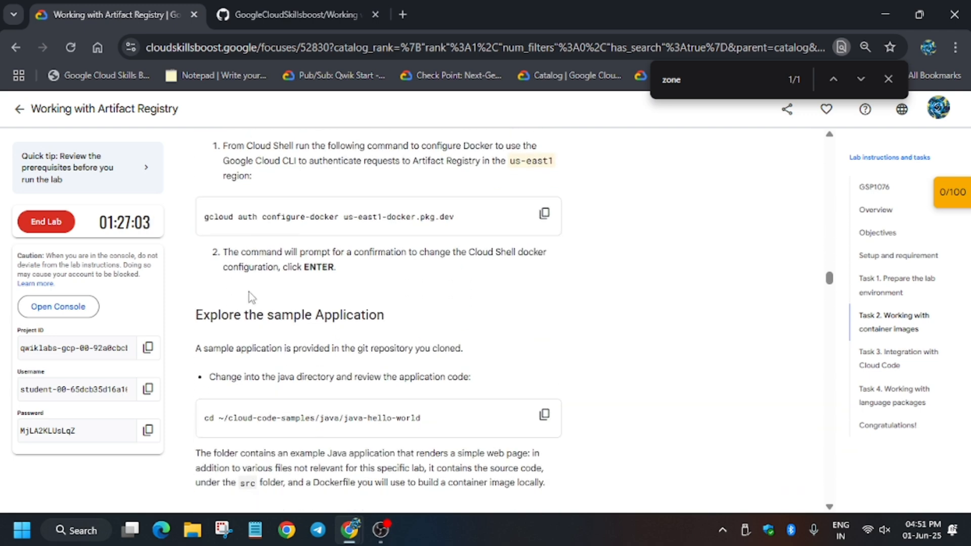
scroll("up", 3)
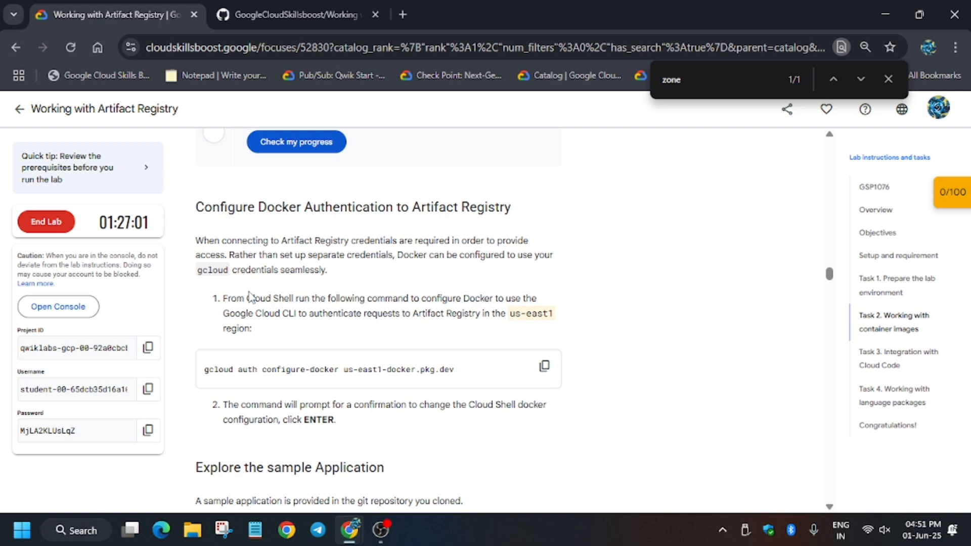
scroll("down", 3)
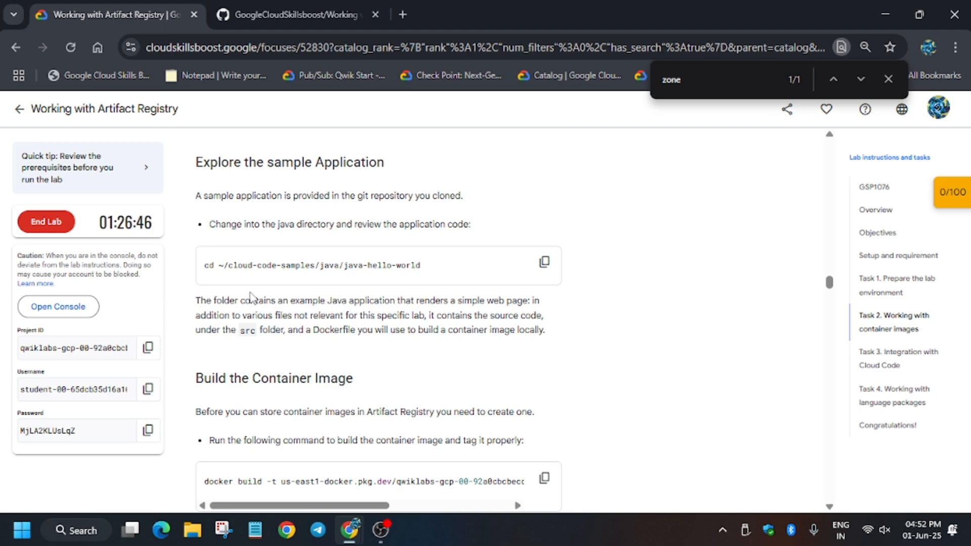
scroll("down", 3)
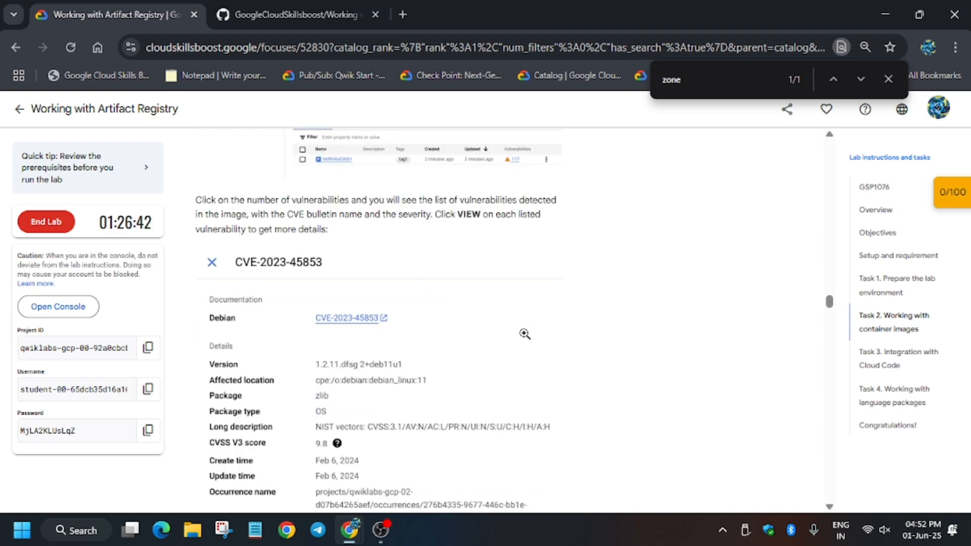
scroll("down", 3)
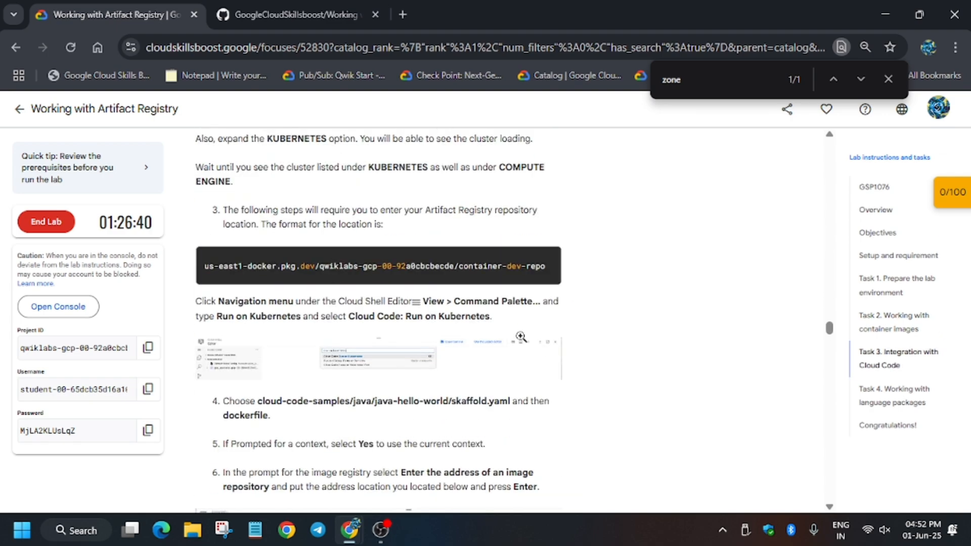
scroll("down", 3)
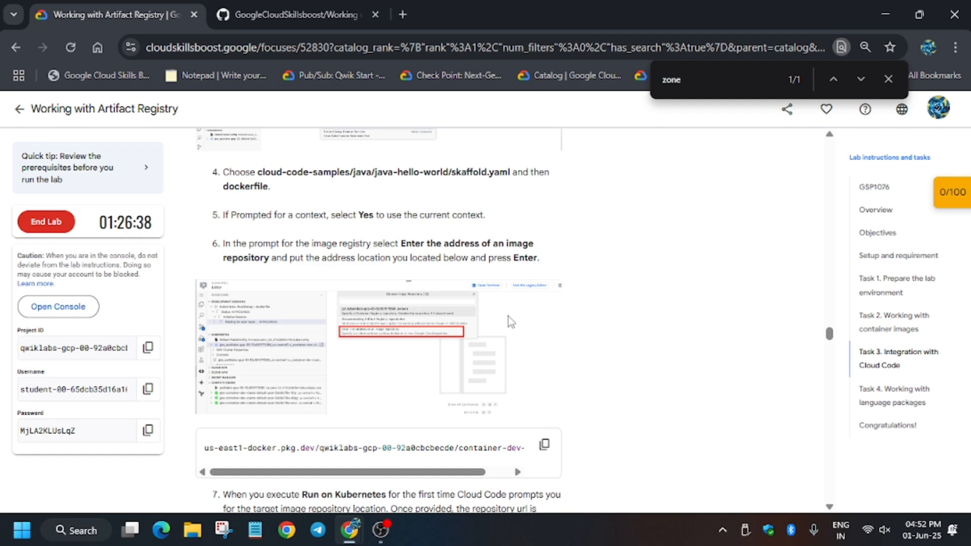
left_click(544, 445)
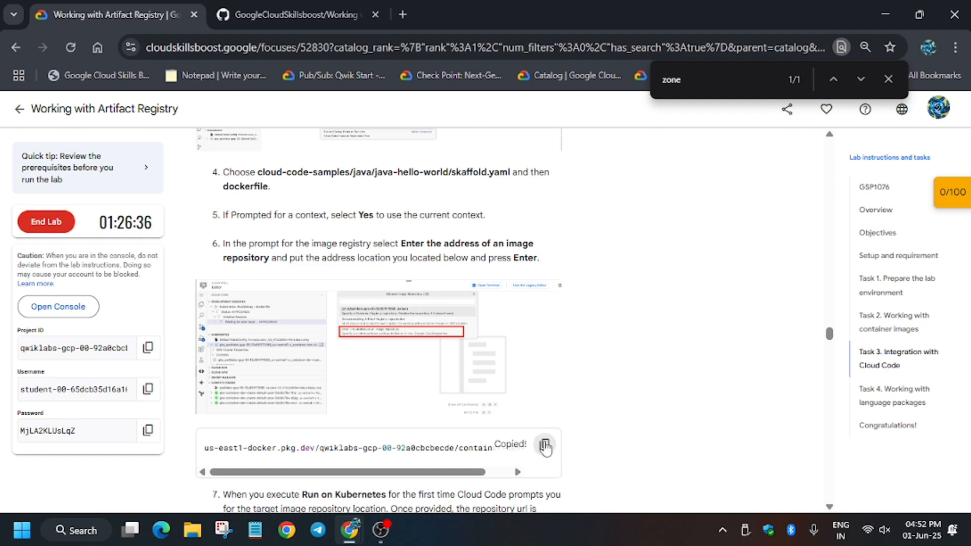
Step: Scroll Task 3 to review its Cloud Code deployment steps
scroll("up", 3)
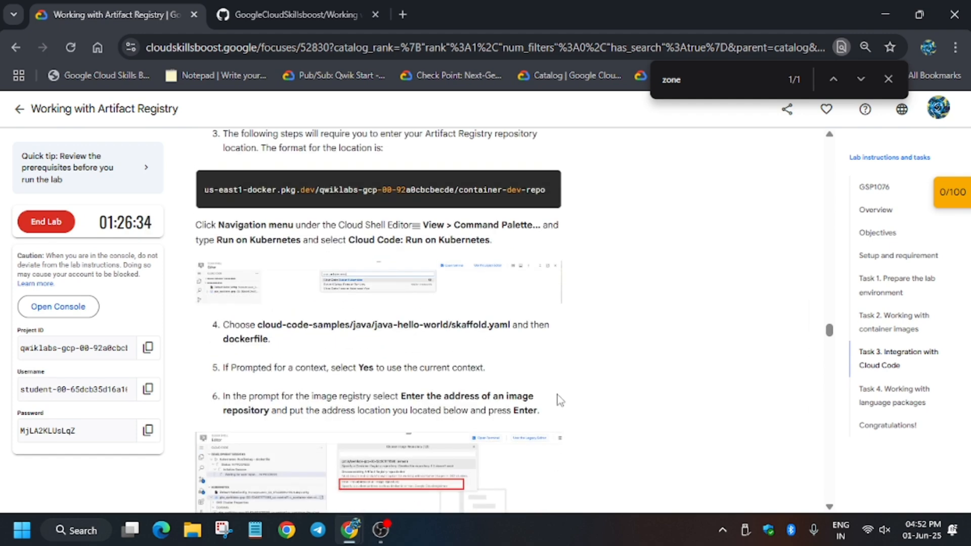
scroll("up", 3)
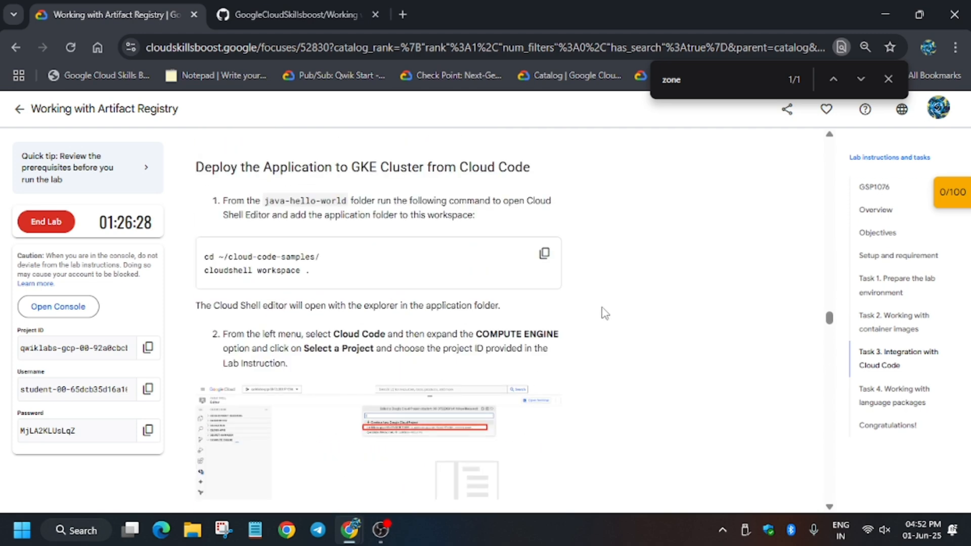
scroll("down", 3)
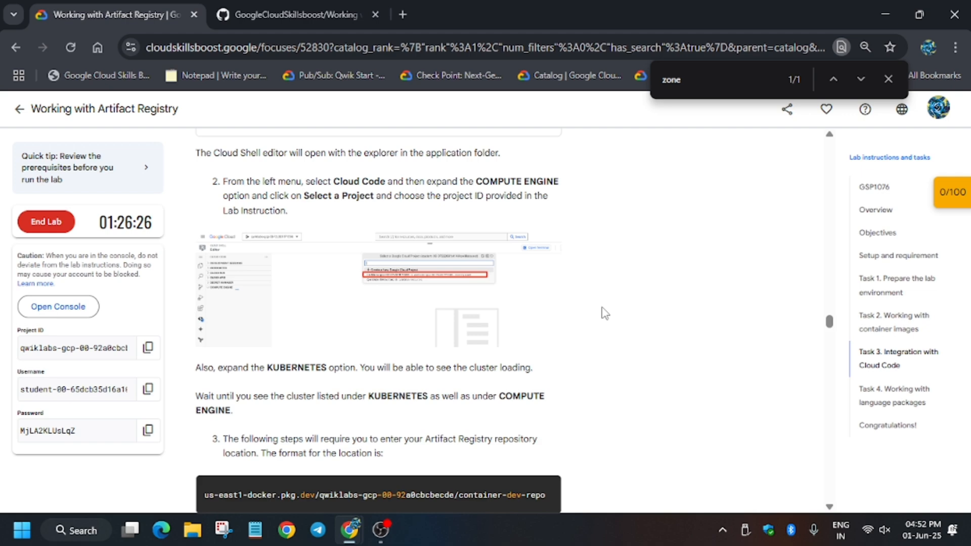
scroll("down", 3)
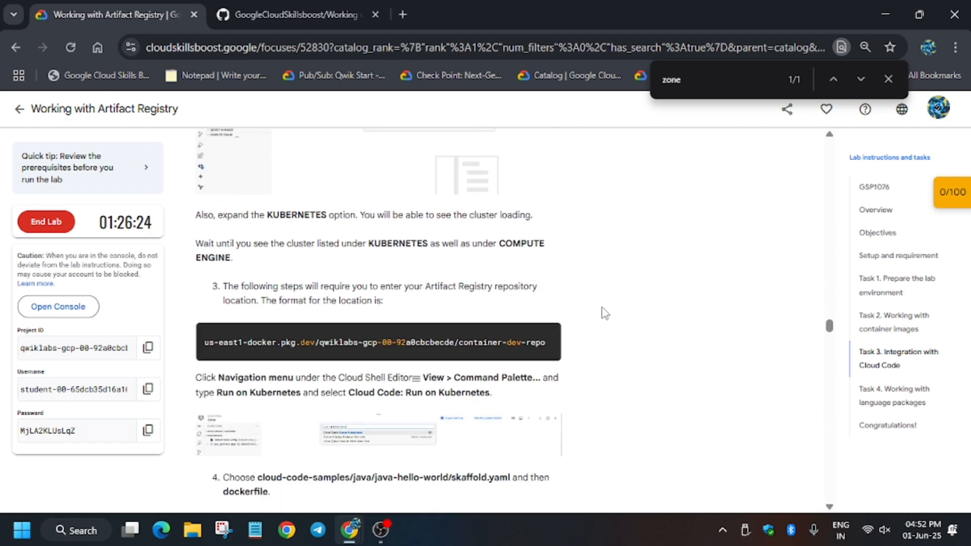
scroll("down", 3)
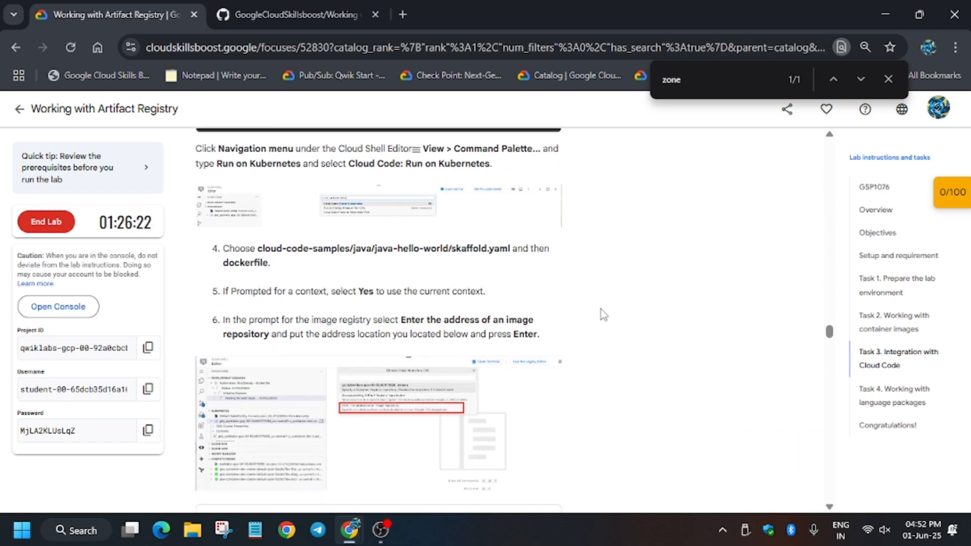
mouse_move(613, 333)
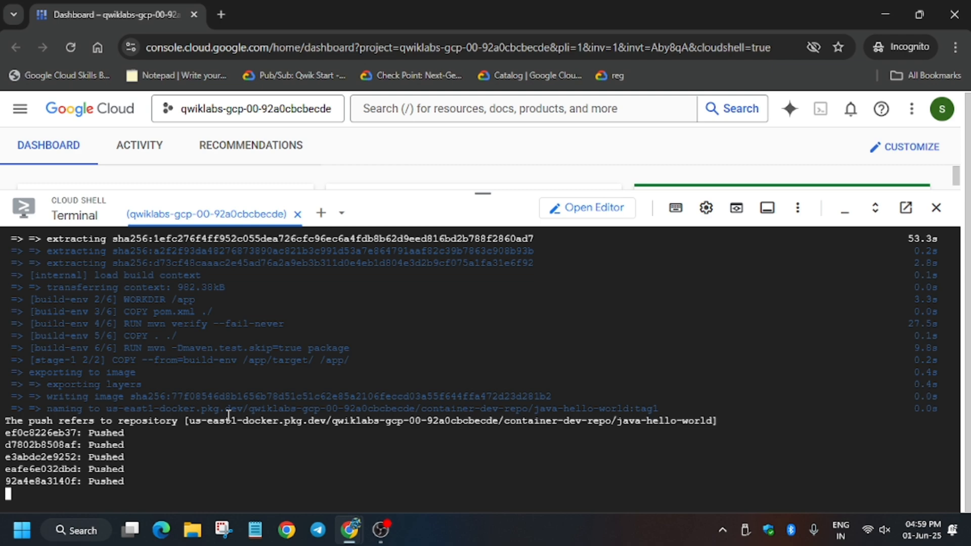
Step: Launch the Cloud Shell Editor on the cloud-code-samples folder and refresh its file listing
left_click(586, 207)
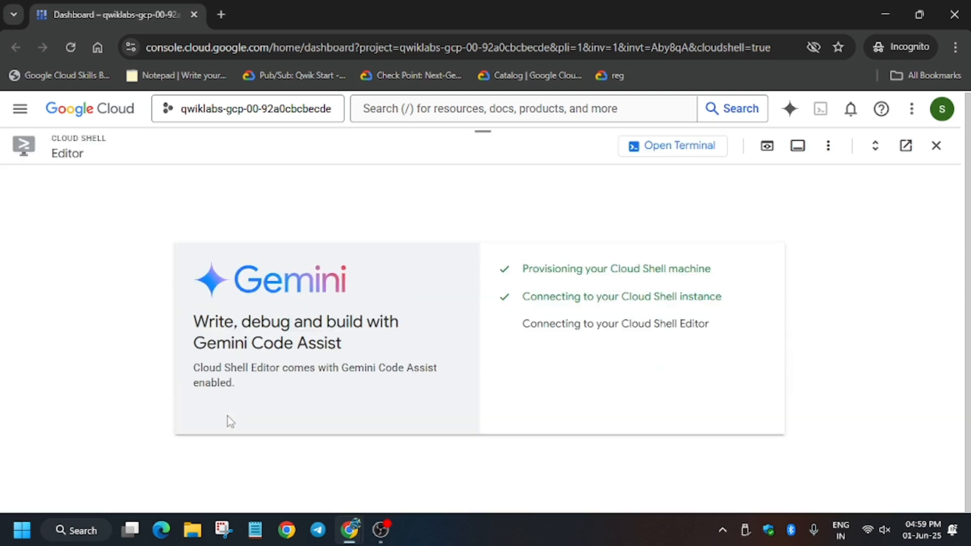
left_click(875, 146)
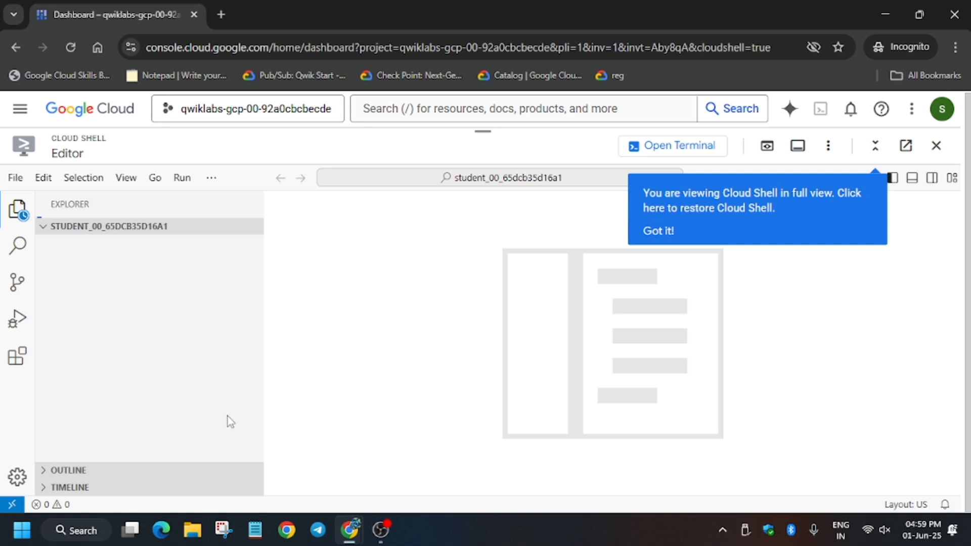
left_click(109, 225)
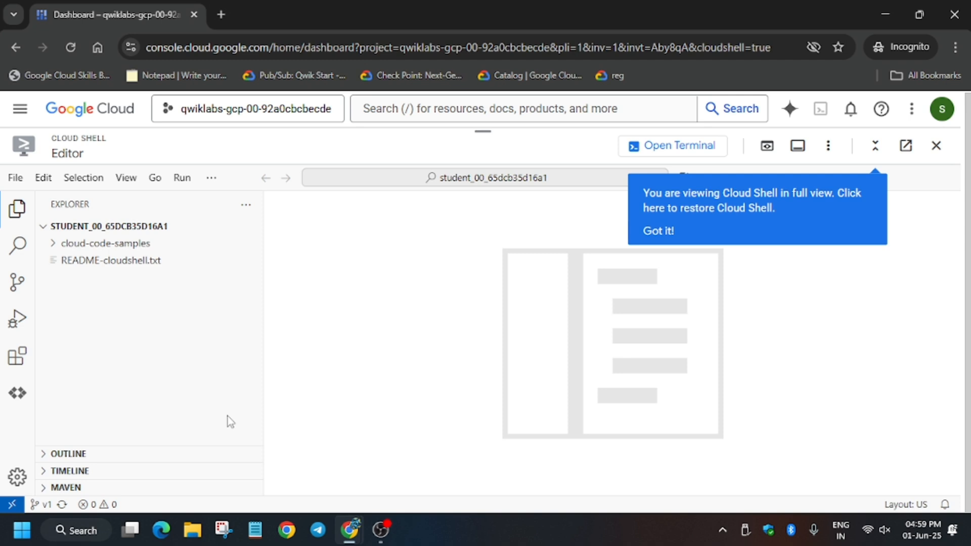
mouse_move(537, 335)
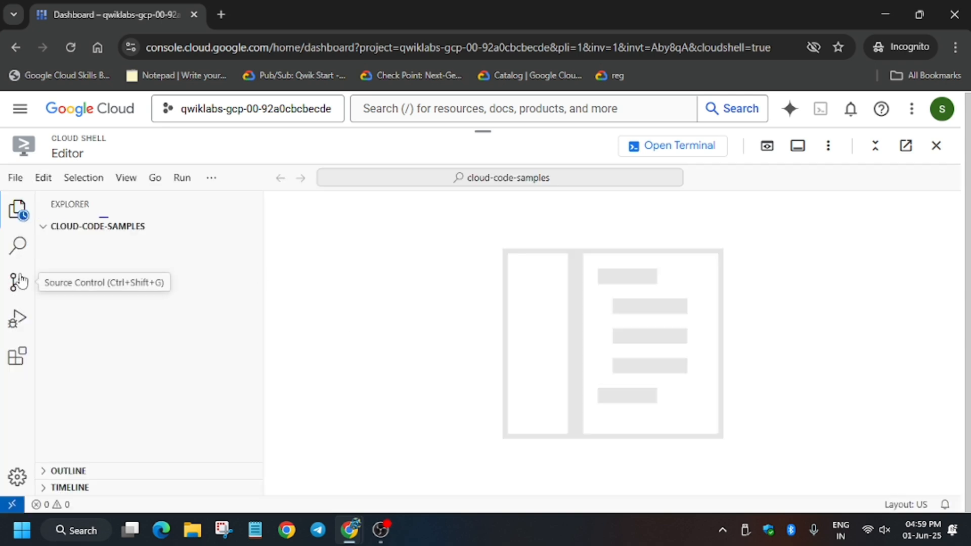
mouse_move(18, 357)
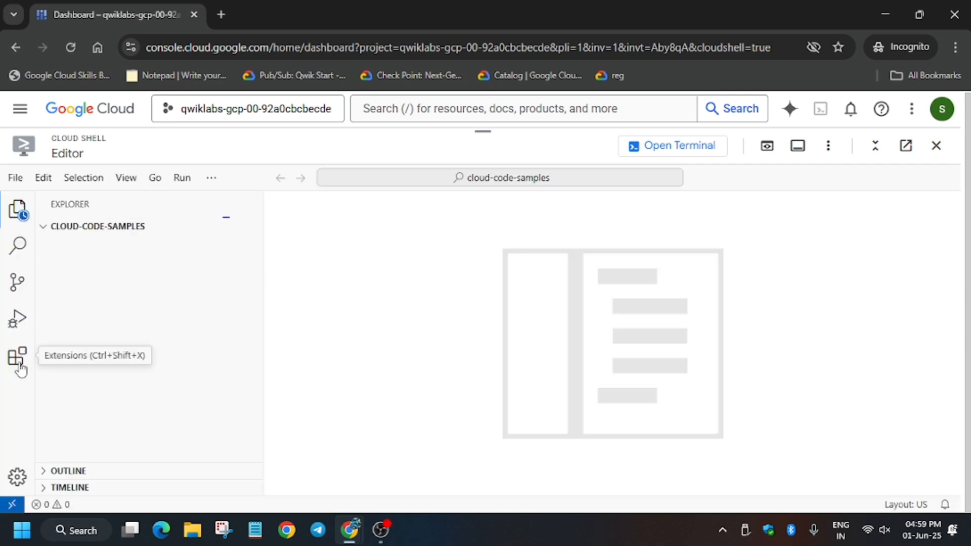
mouse_move(28, 435)
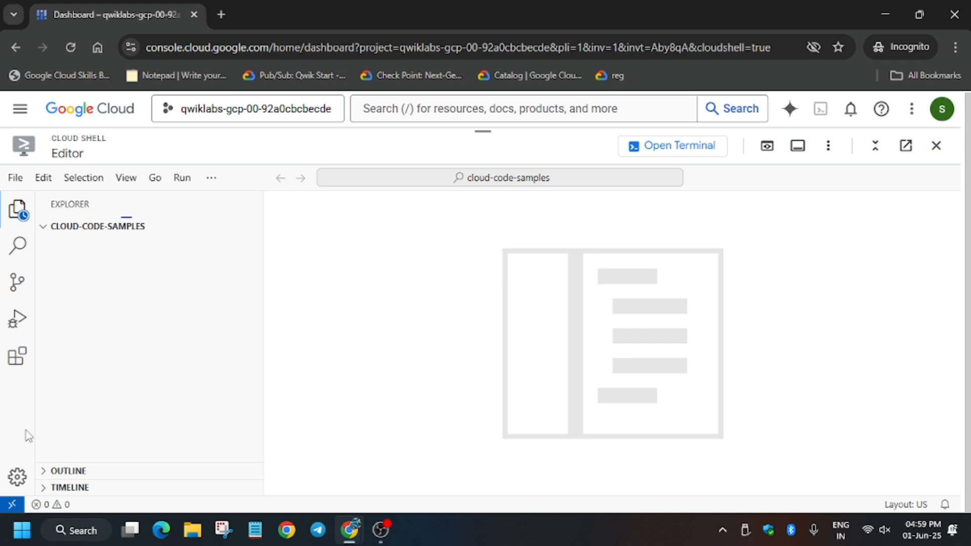
mouse_move(225, 227)
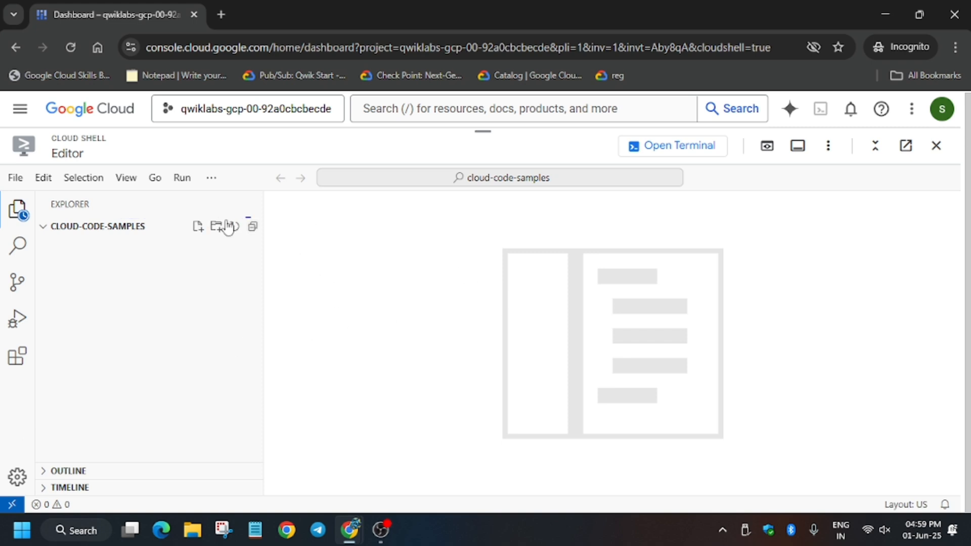
left_click(181, 178)
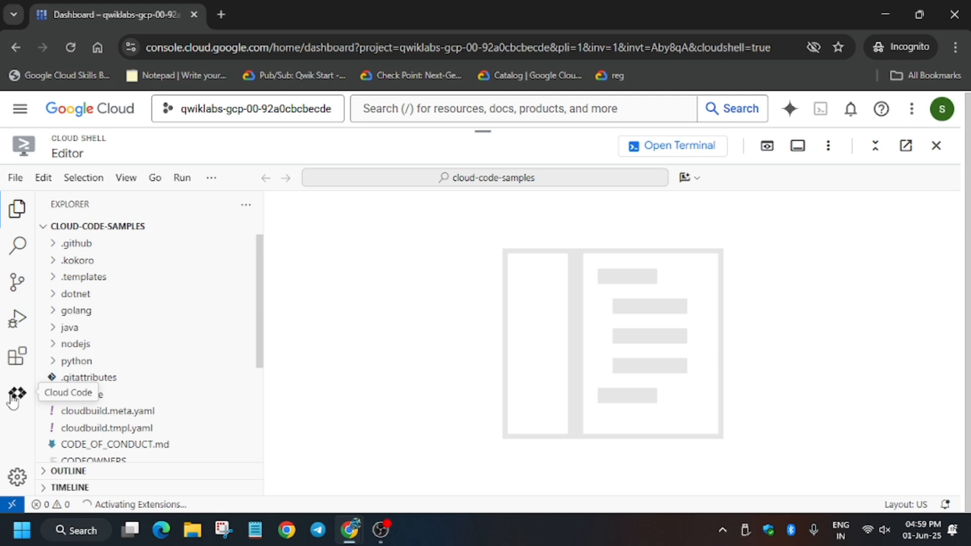
Step: Sign Cloud Code in to Google Cloud from the Compute Engine section and bring up the project picker
left_click(18, 395)
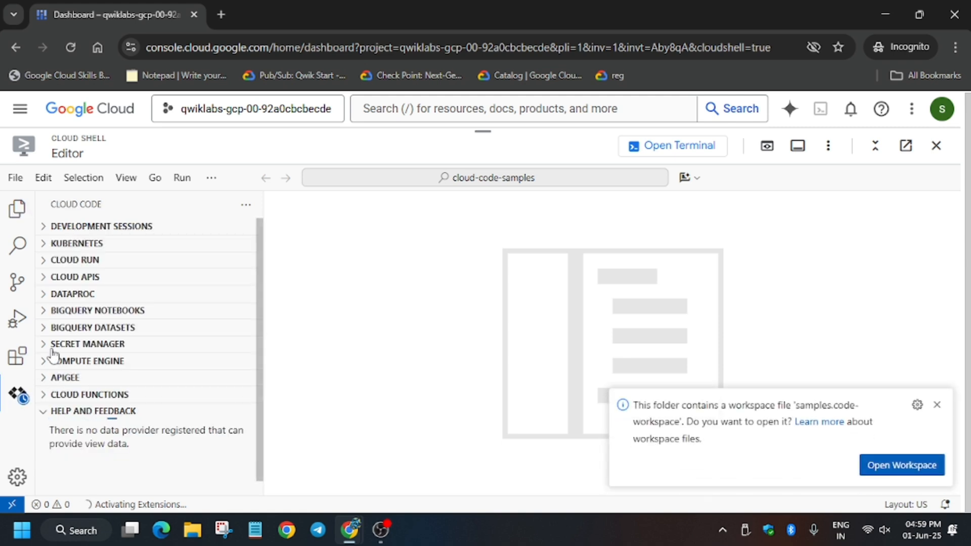
left_click(89, 360)
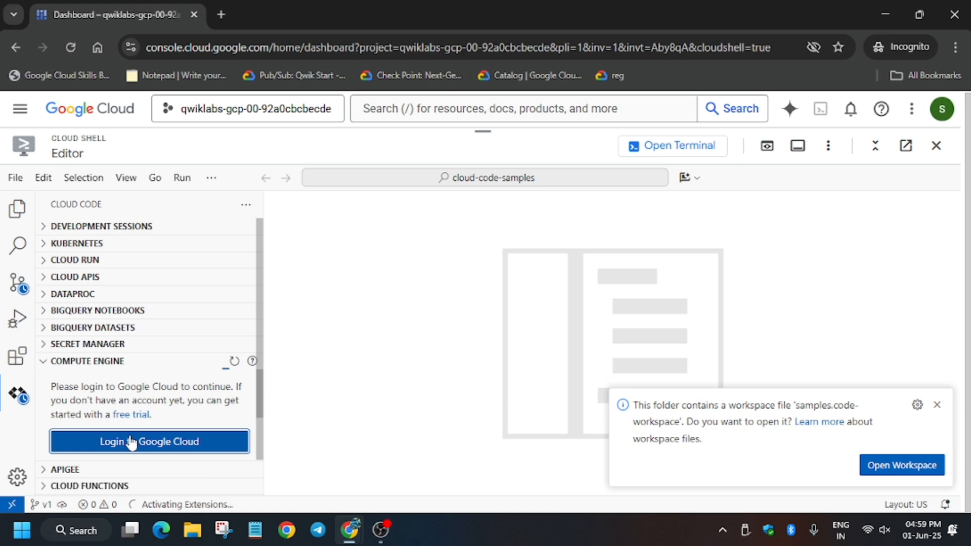
left_click(149, 442)
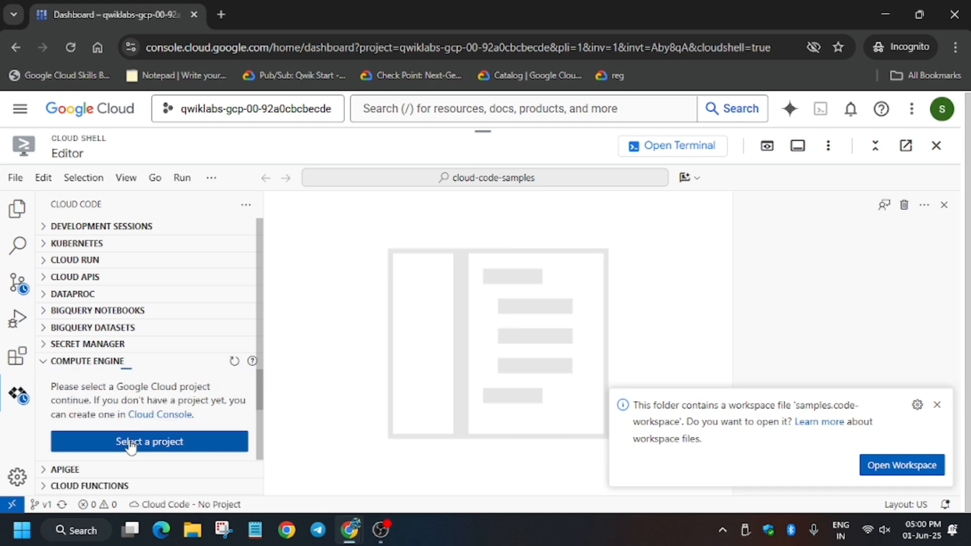
left_click(149, 442)
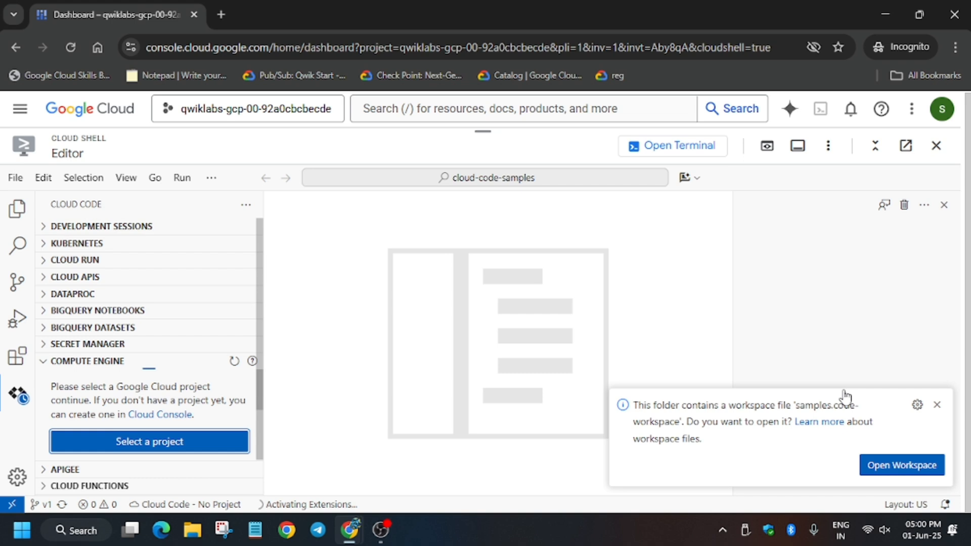
left_click(936, 404)
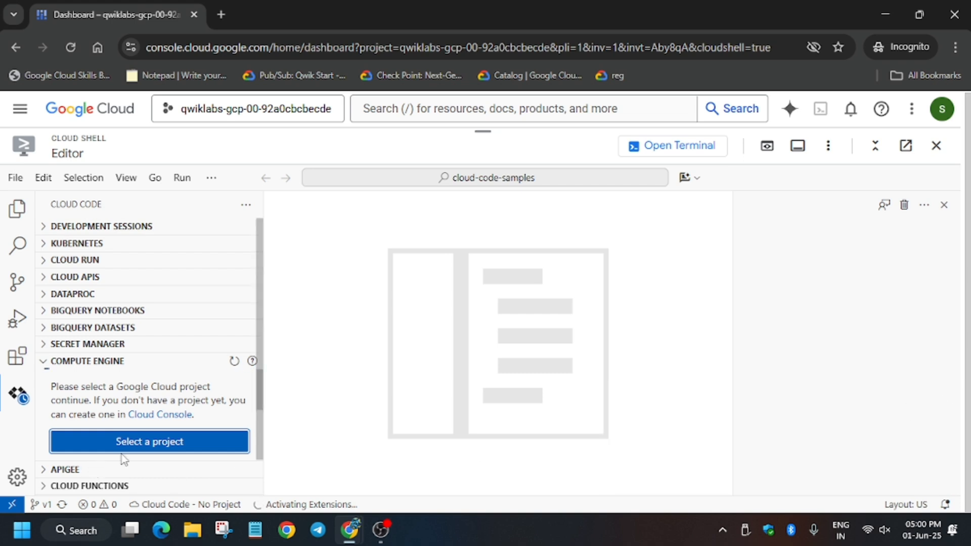
left_click(150, 442)
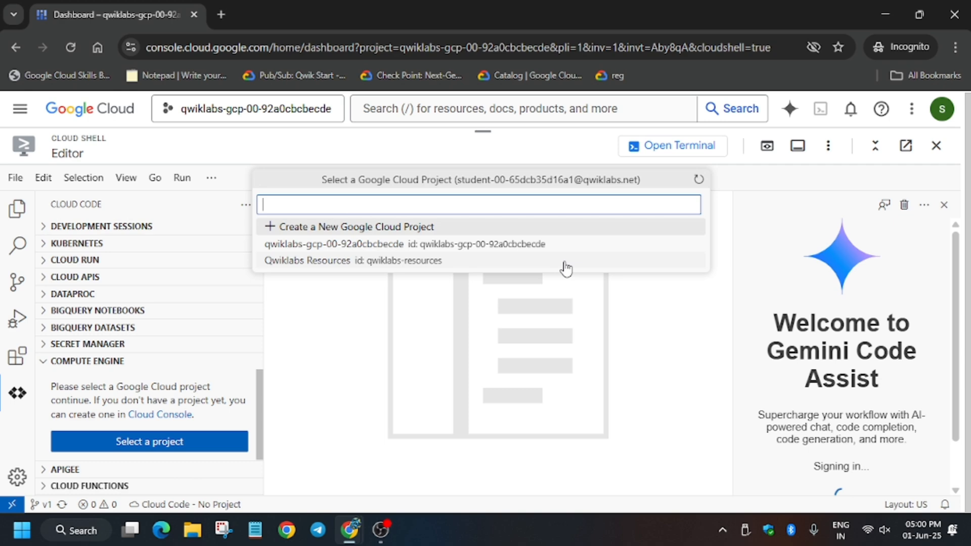
mouse_move(468, 244)
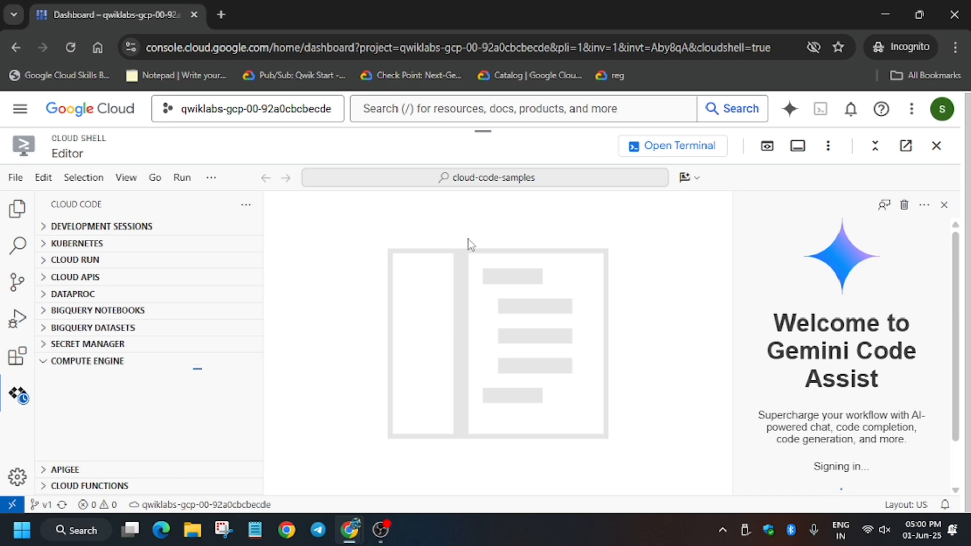
Step: Select the qwiklabs-gcp project so Cloud Code shows the GKE cluster and its nodes
left_click(943, 205)
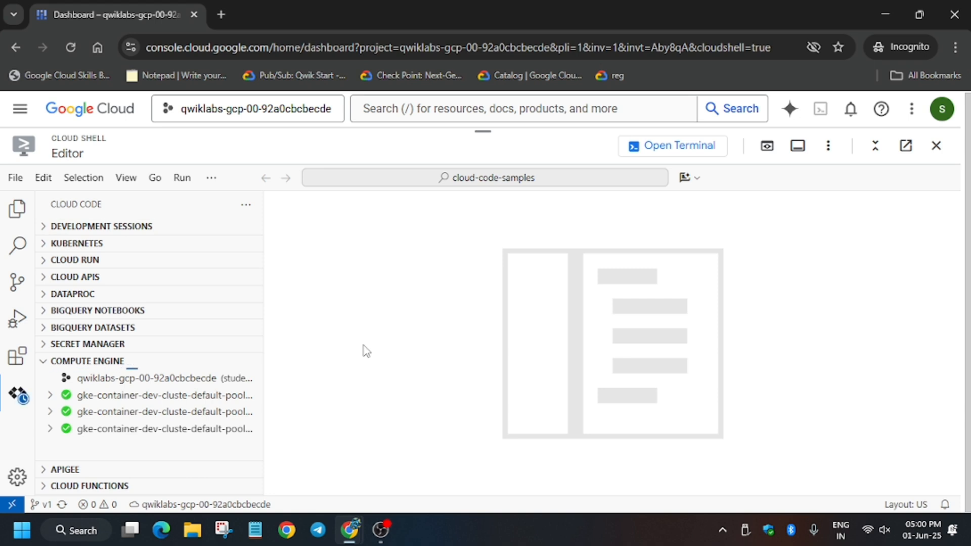
mouse_move(137, 321)
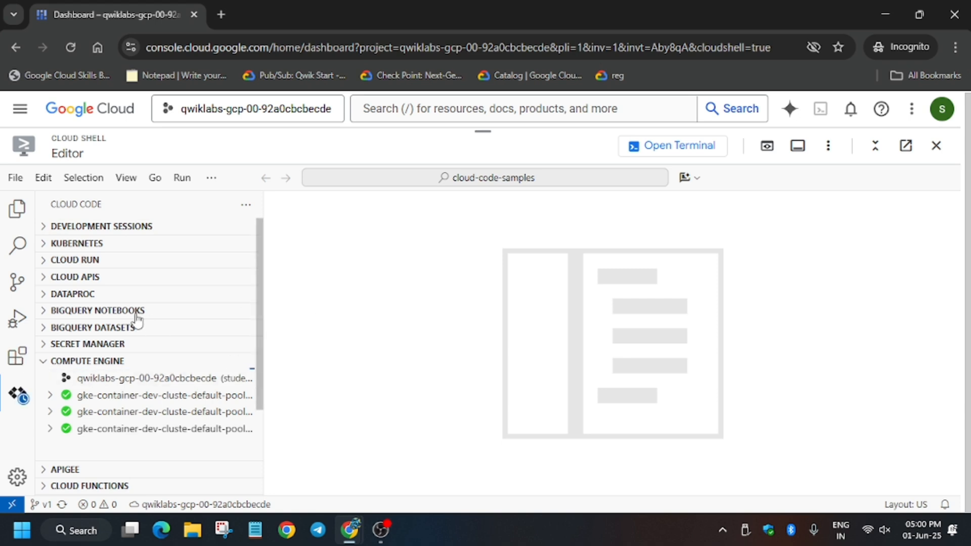
left_click(77, 243)
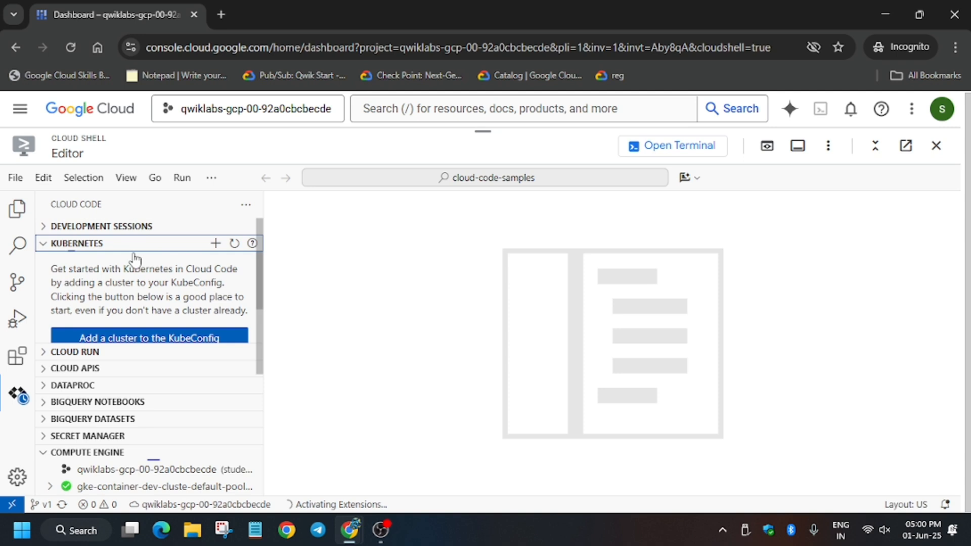
scroll("down", 3)
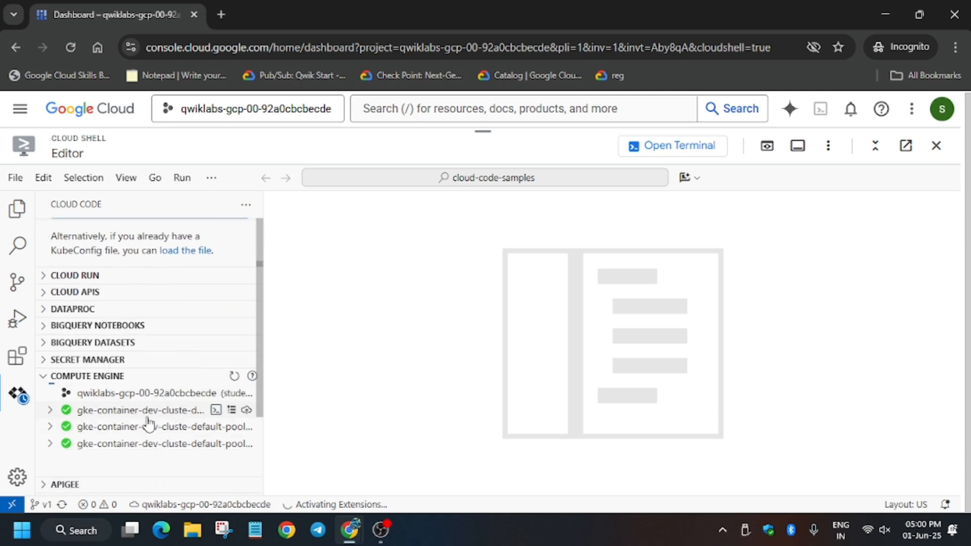
scroll("up", 3)
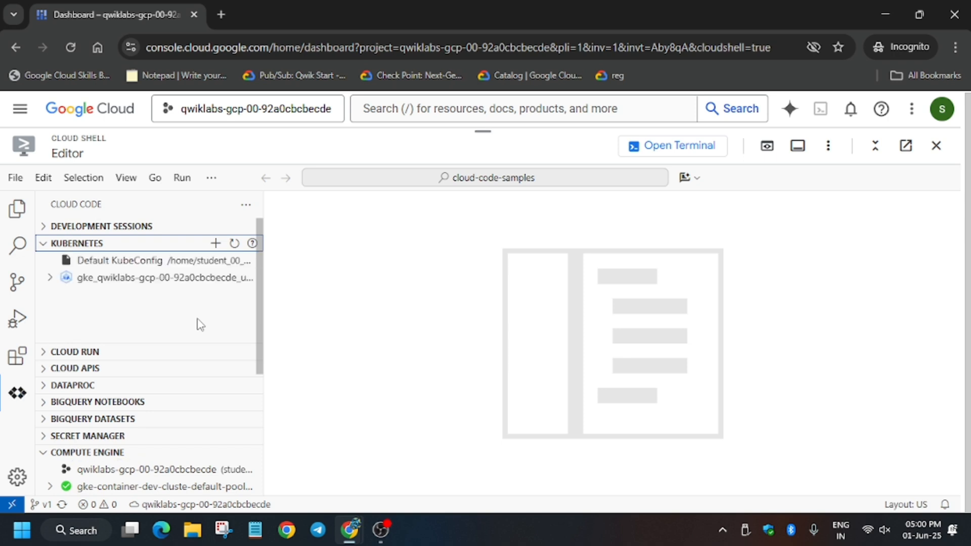
mouse_move(157, 299)
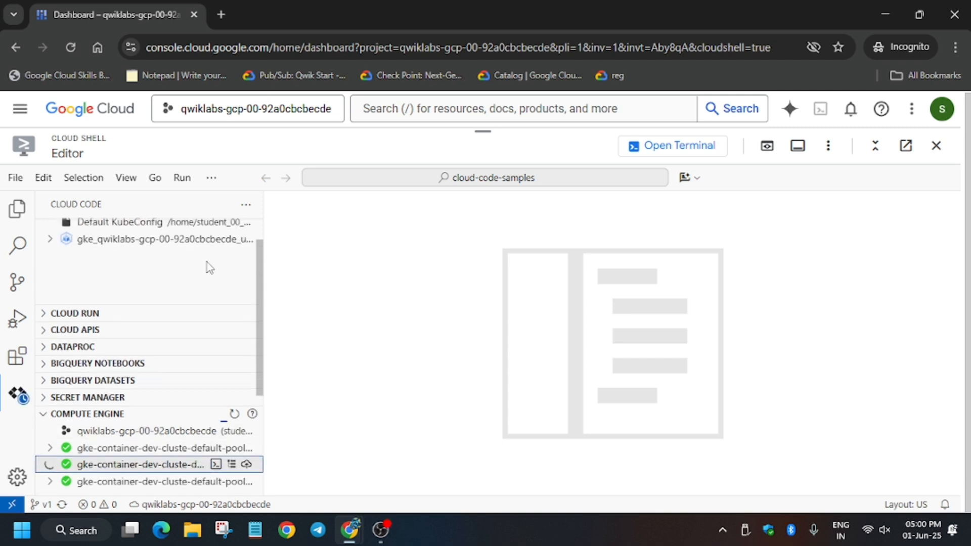
left_click(17, 394)
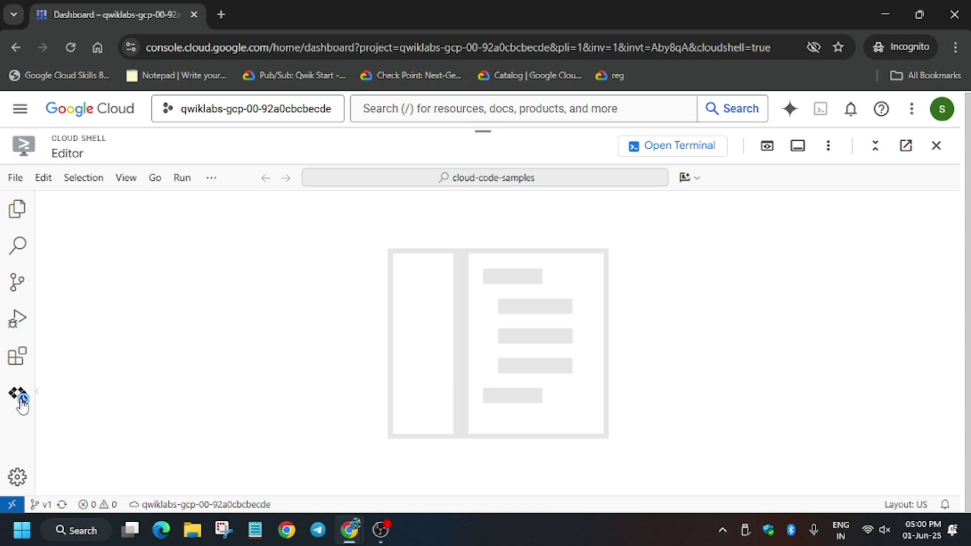
Step: Start a Cloud Code: Kubernetes run and debug on java/java-hello-world/skaffold.yaml
left_click(17, 394)
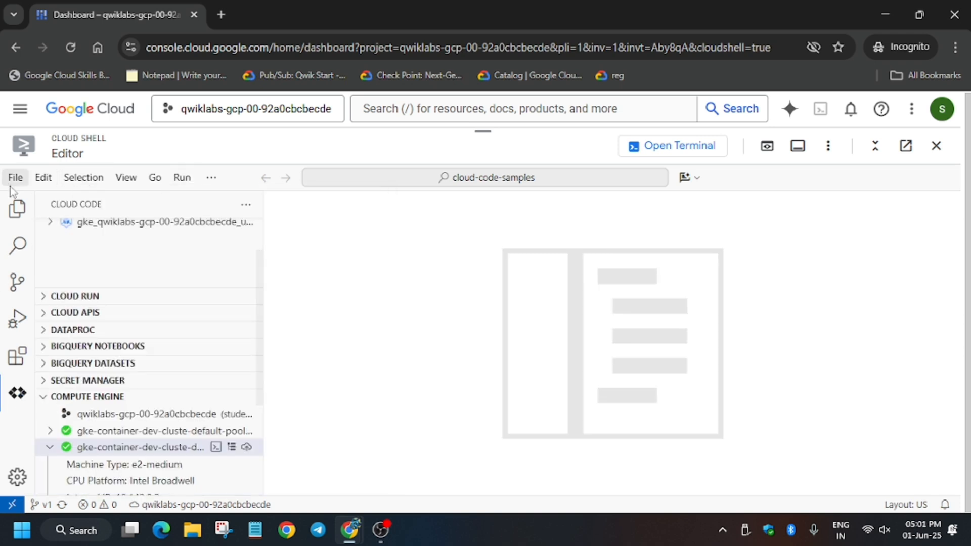
left_click(43, 178)
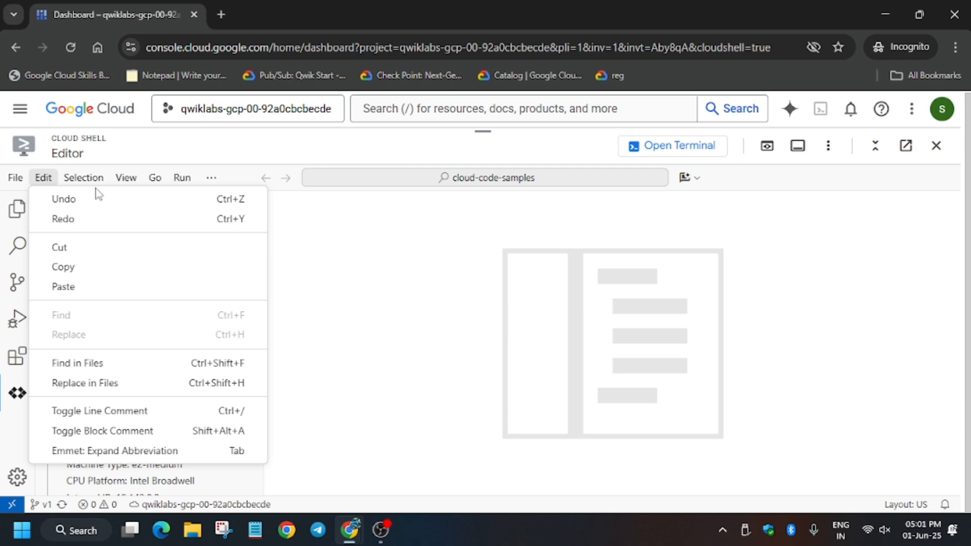
left_click(126, 178)
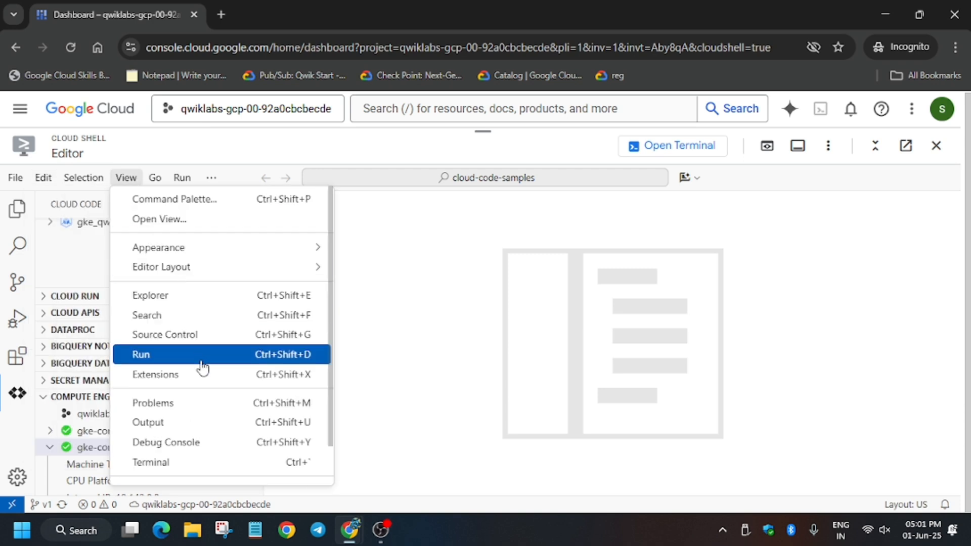
left_click(140, 354)
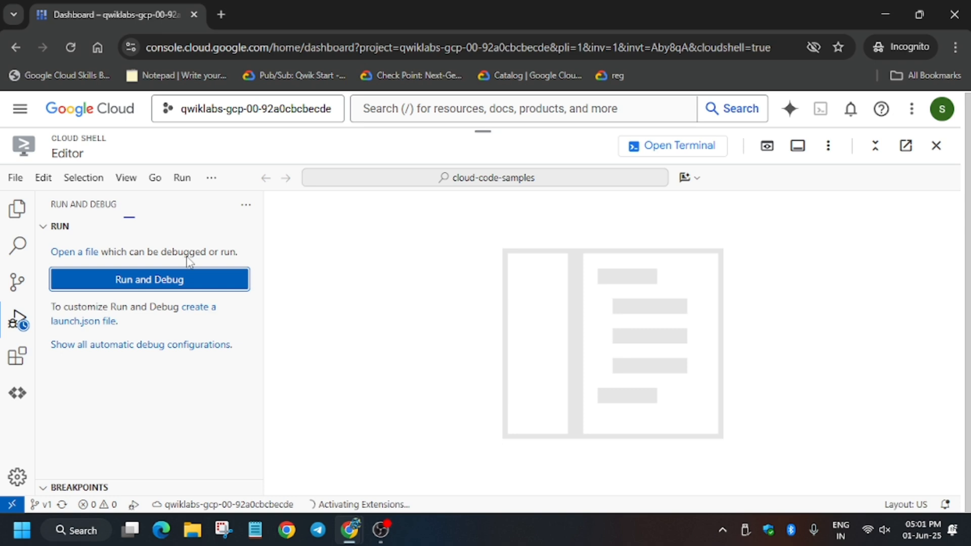
left_click(148, 279)
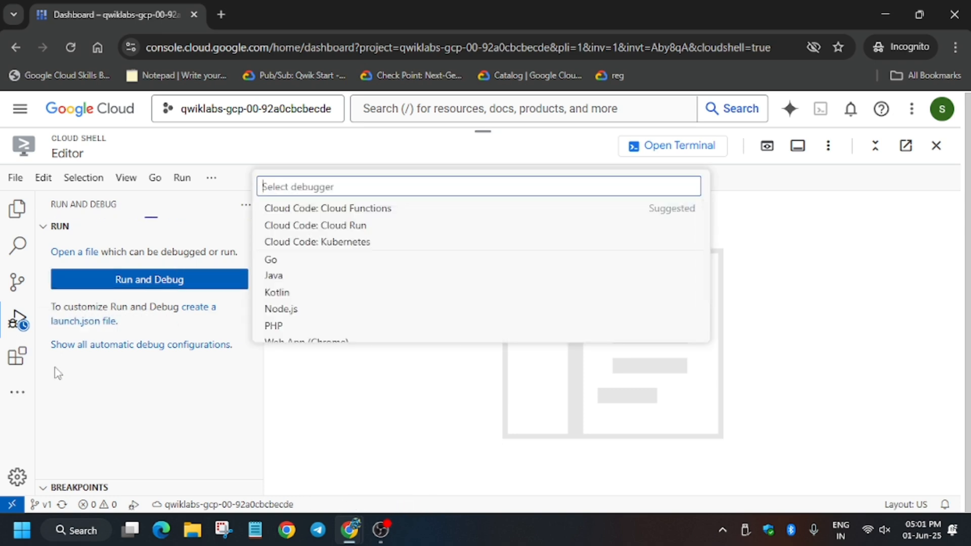
type("kub")
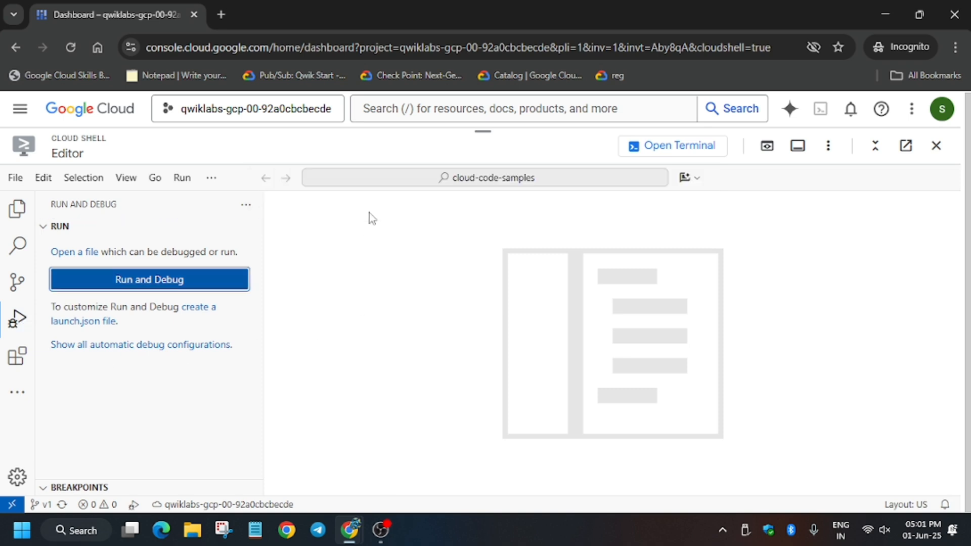
left_click(149, 279)
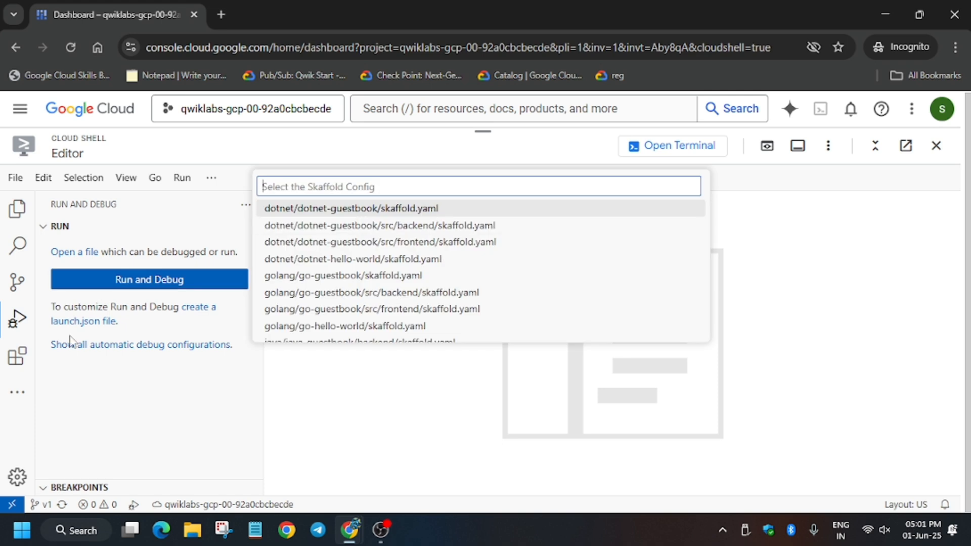
mouse_move(216, 280)
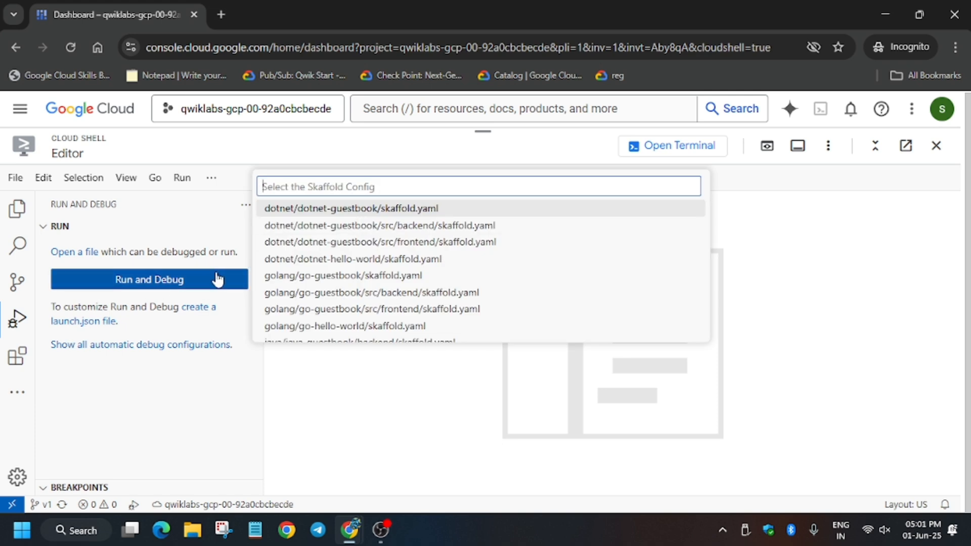
type("hello")
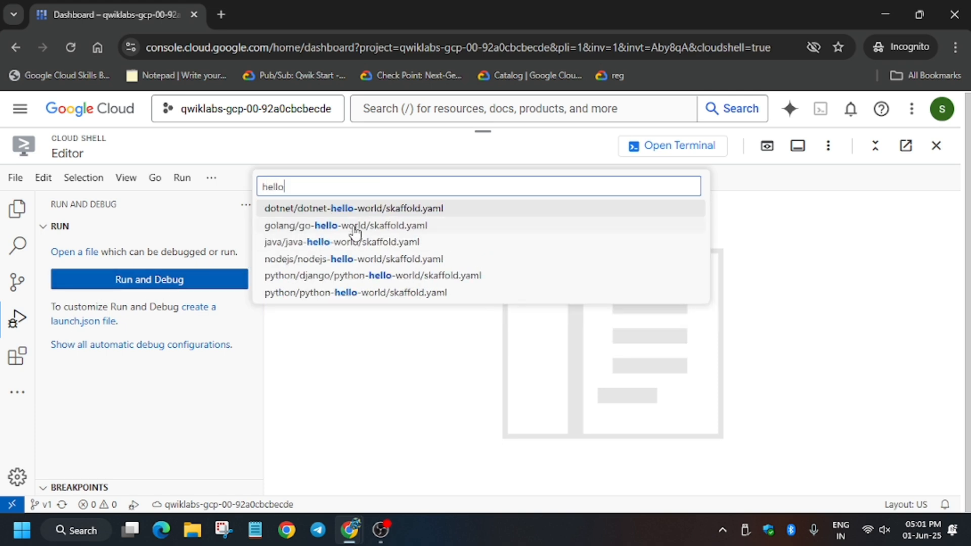
mouse_move(364, 241)
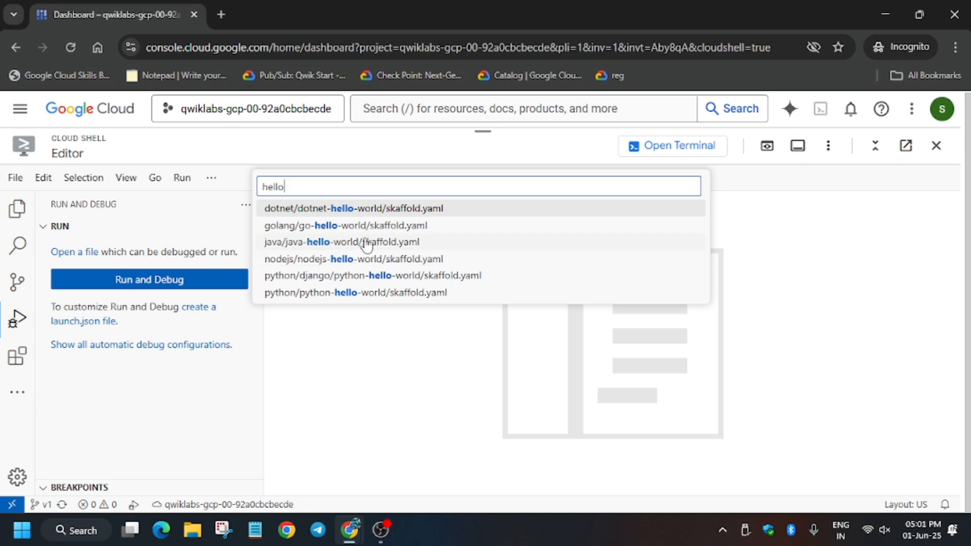
left_click(343, 242)
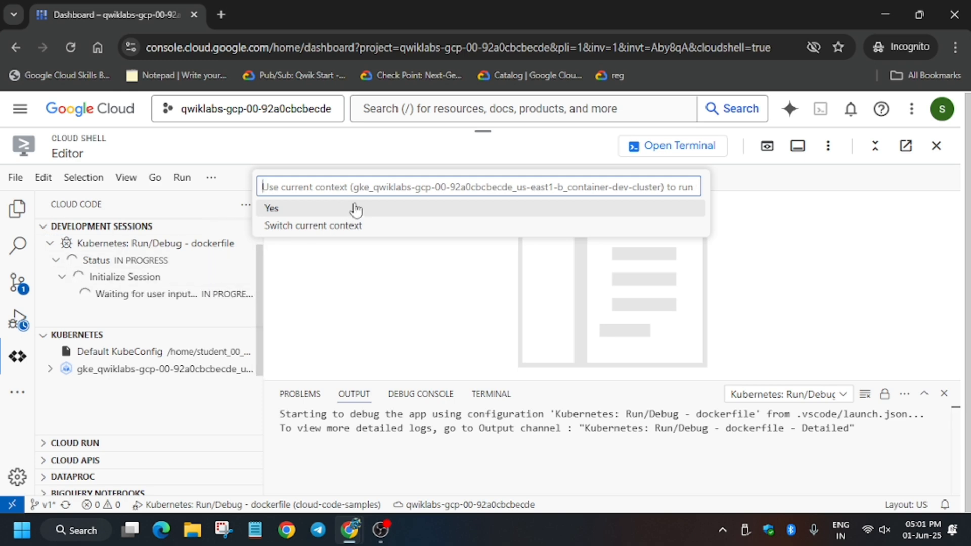
mouse_move(382, 214)
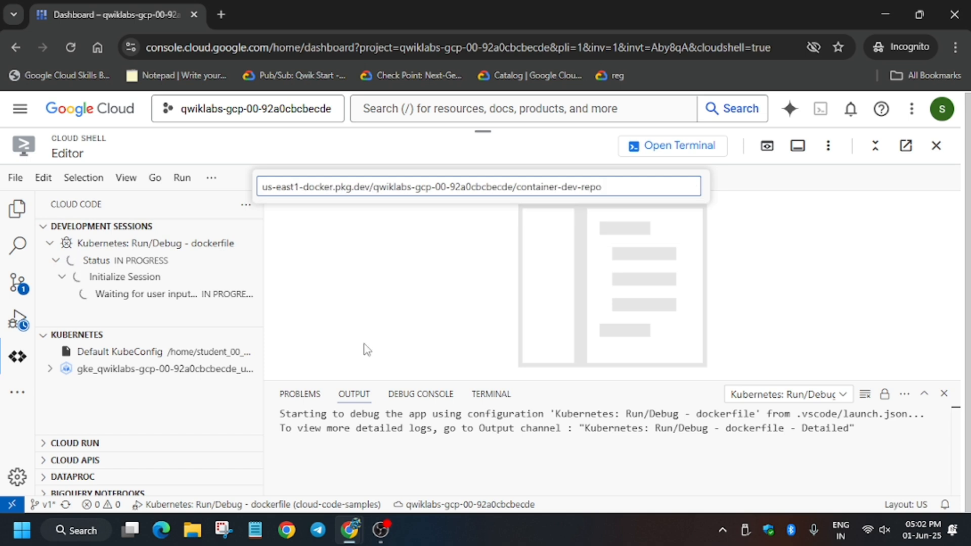
Step: Use the current cluster context and confirm the gcr.io repository so the container starts building
key("Backspace")
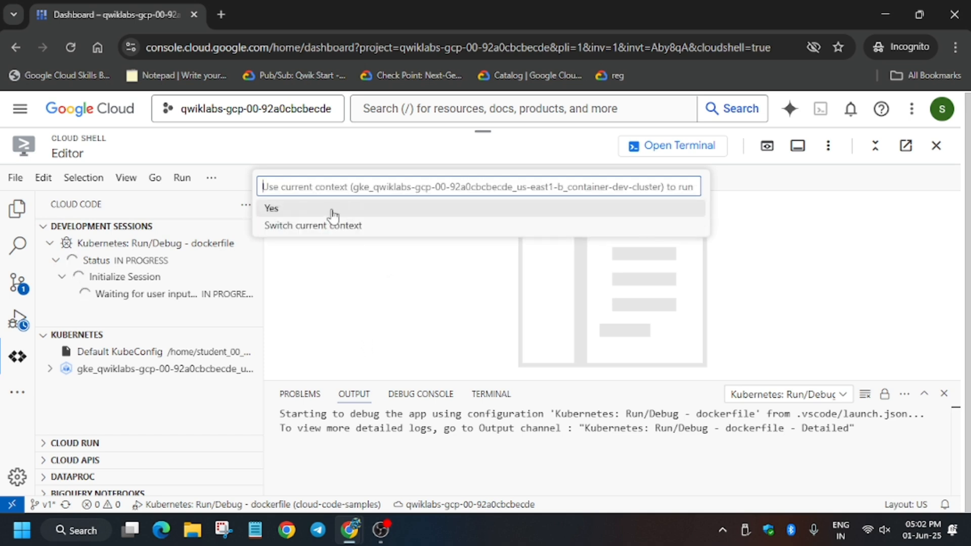
left_click(271, 207)
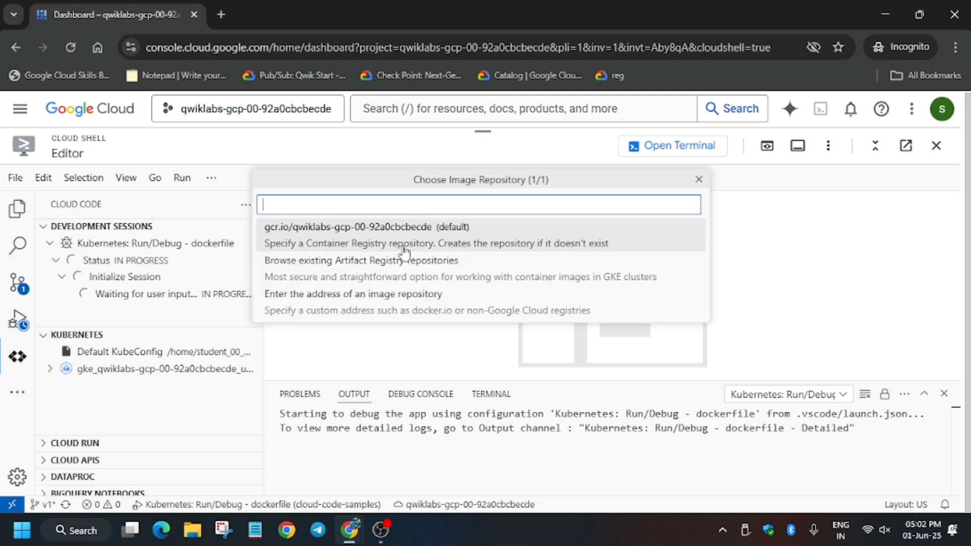
left_click(359, 227)
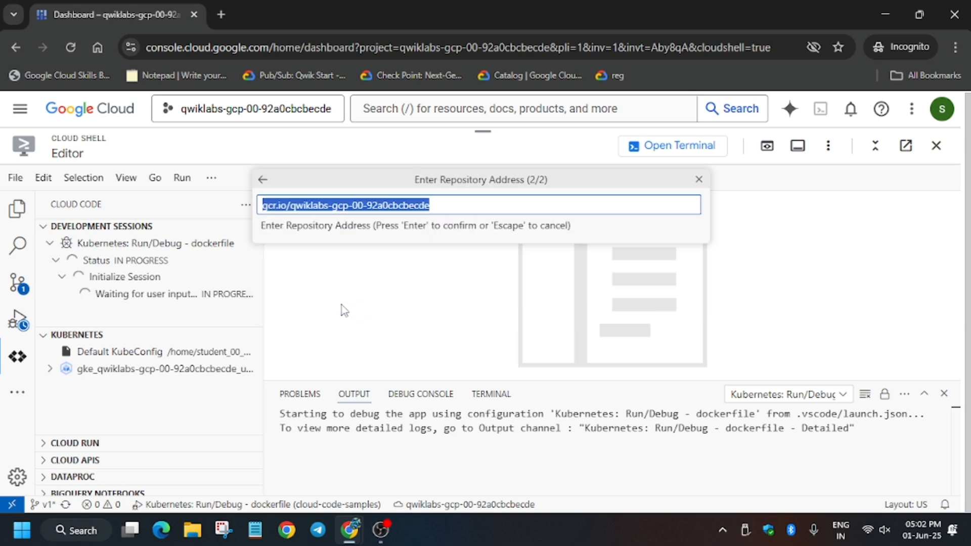
key("Return")
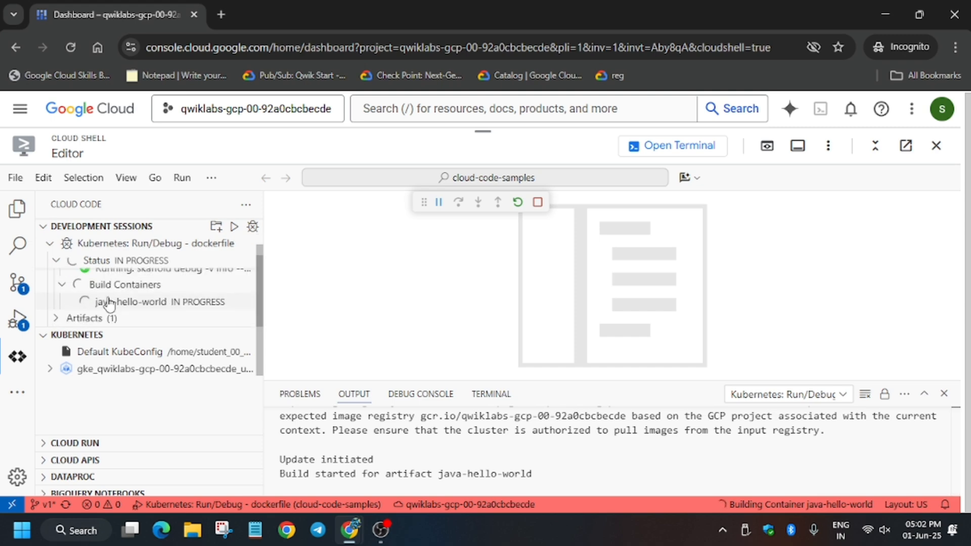
Step: Review the lab's Cloud Code deployment steps and close the 'zone' find bar
left_click(114, 14)
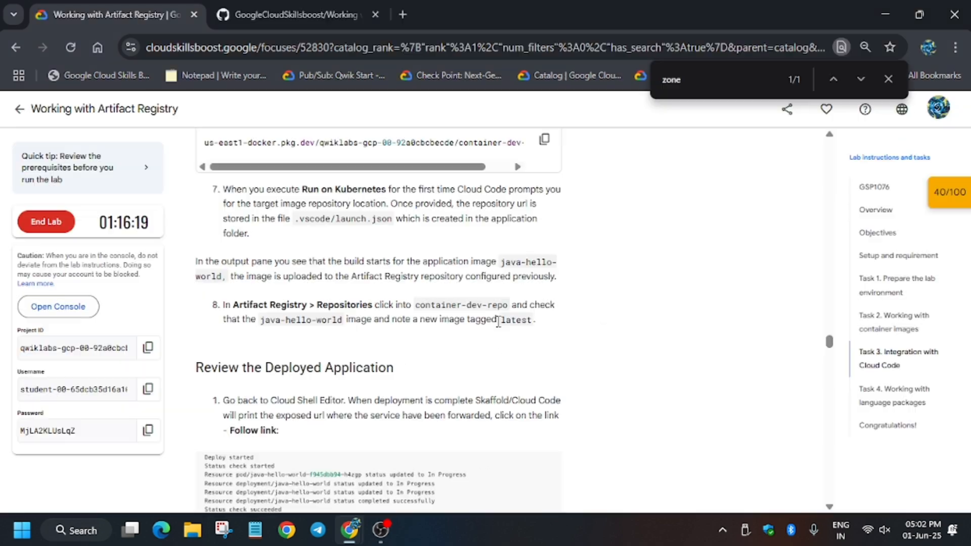
scroll("up", 3)
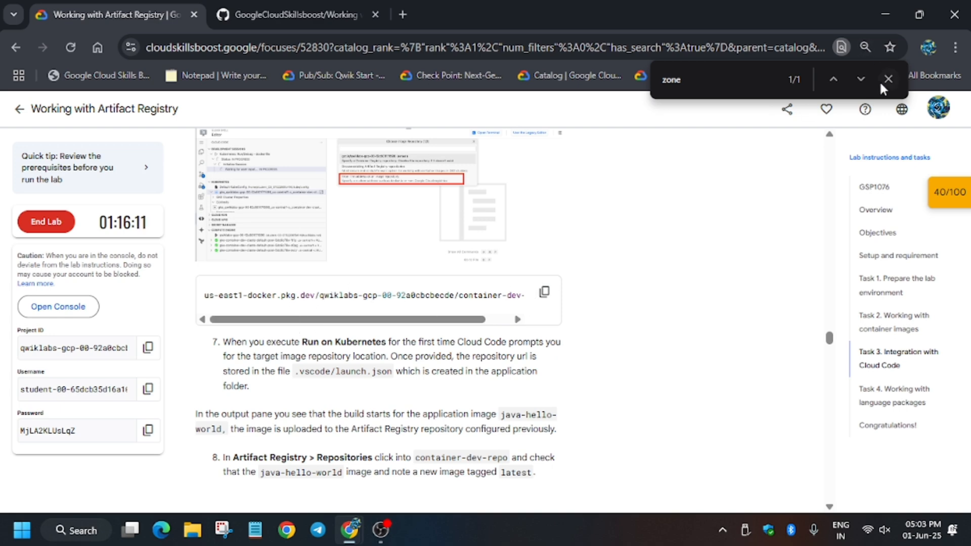
left_click(888, 79)
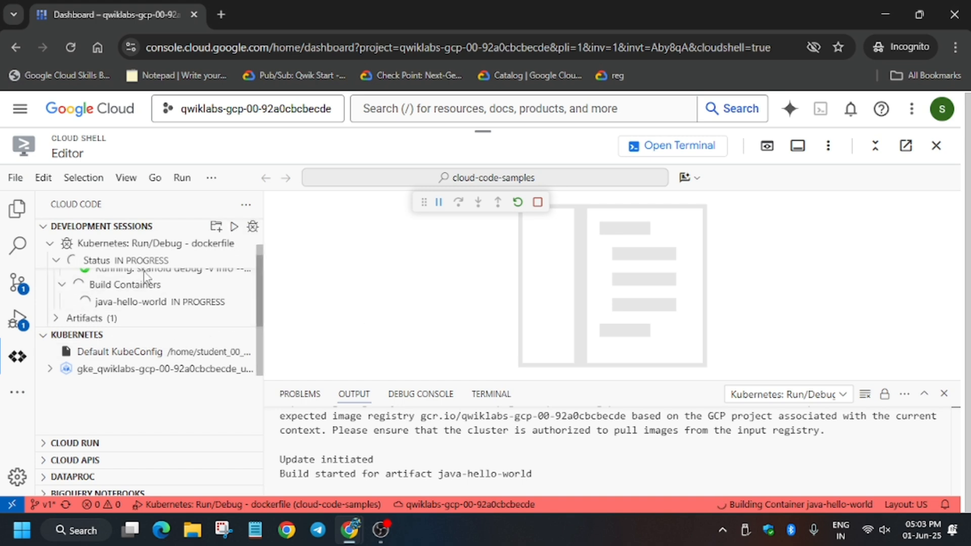
mouse_move(149, 294)
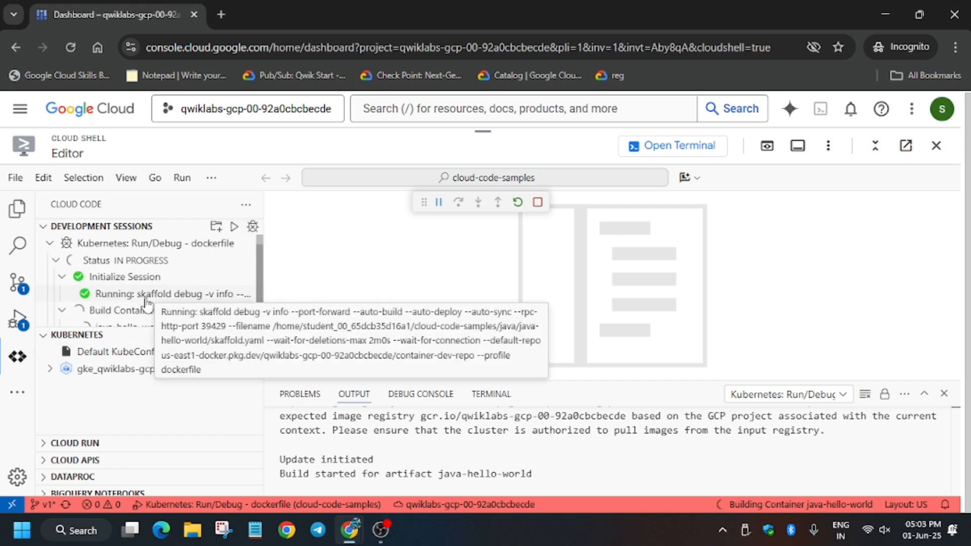
mouse_move(554, 315)
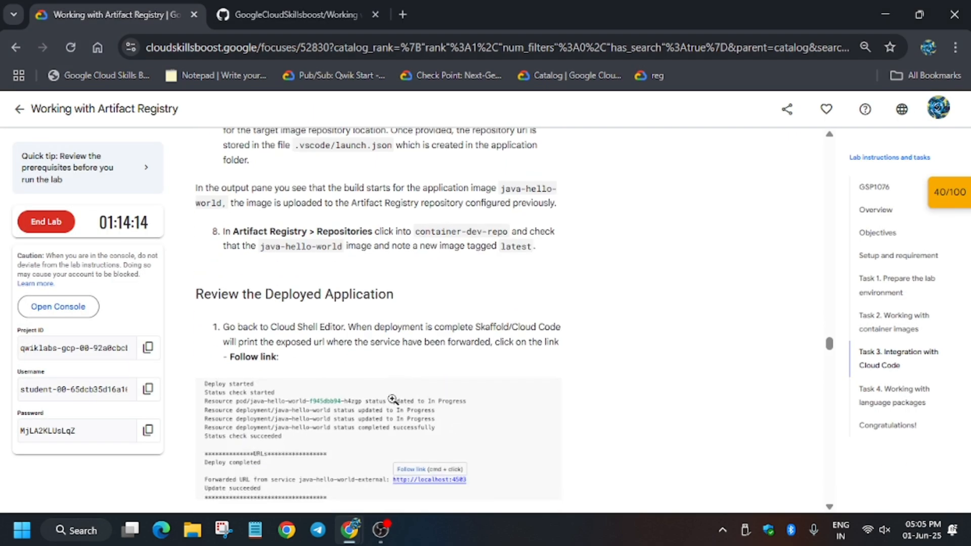
Step: Run Check my progress for Integration with Cloud Code and move on to Task 4
scroll("down", 3)
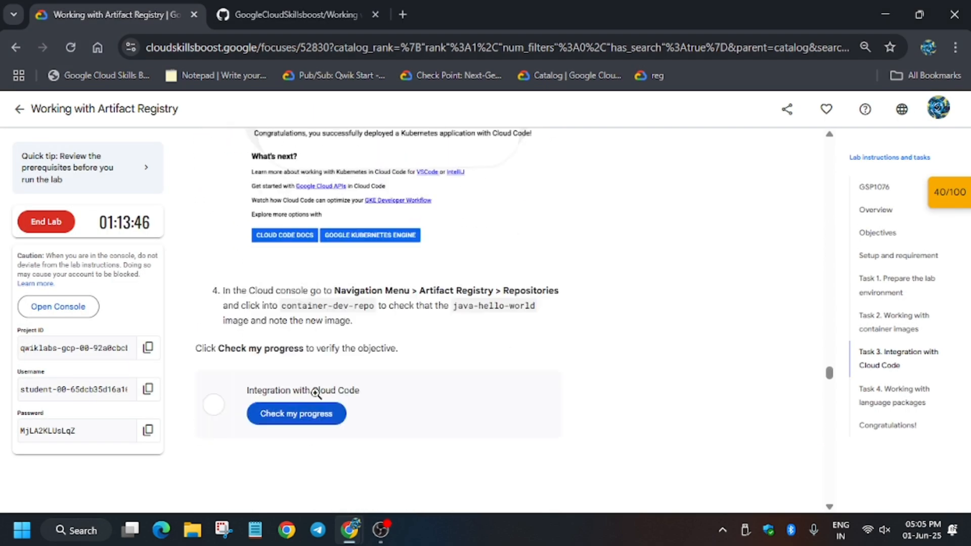
left_click(296, 413)
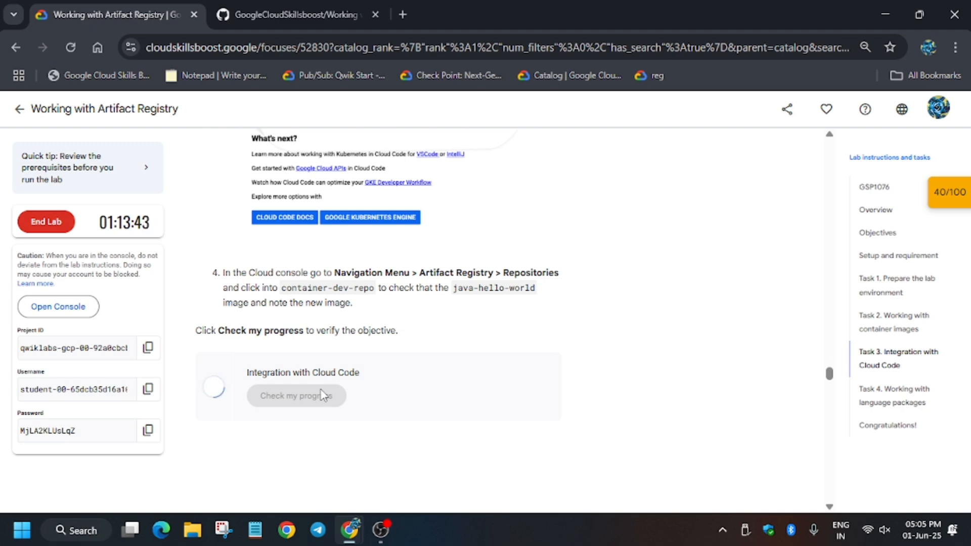
left_click(296, 395)
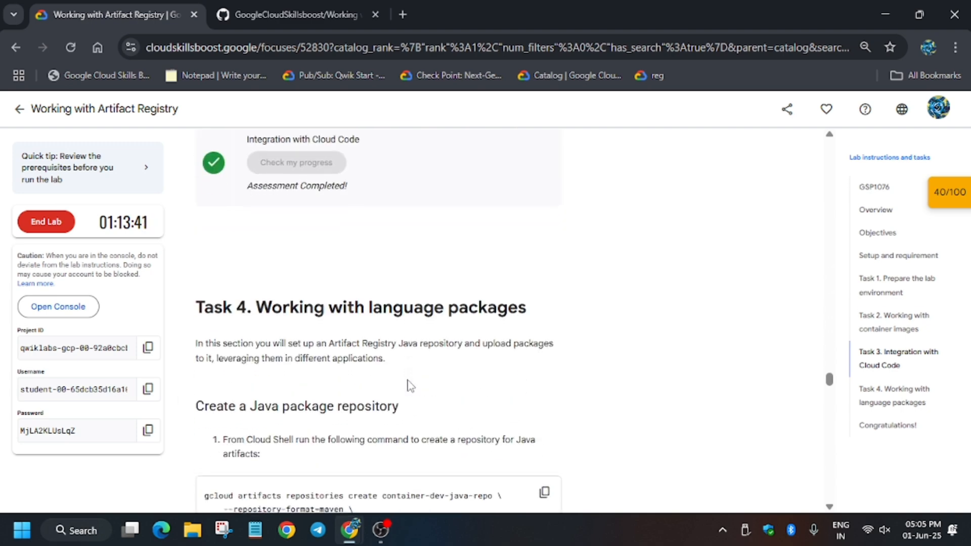
scroll("down", 3)
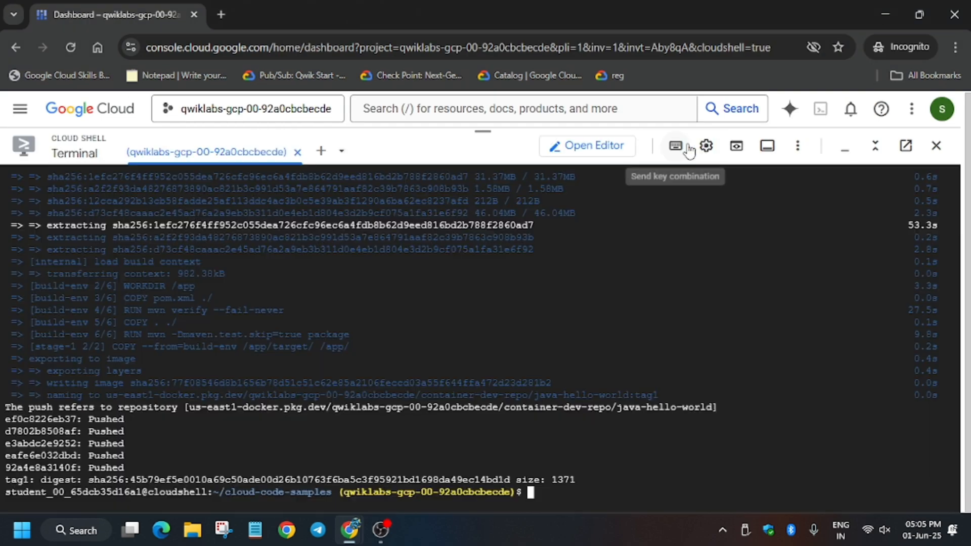
mouse_move(535, 355)
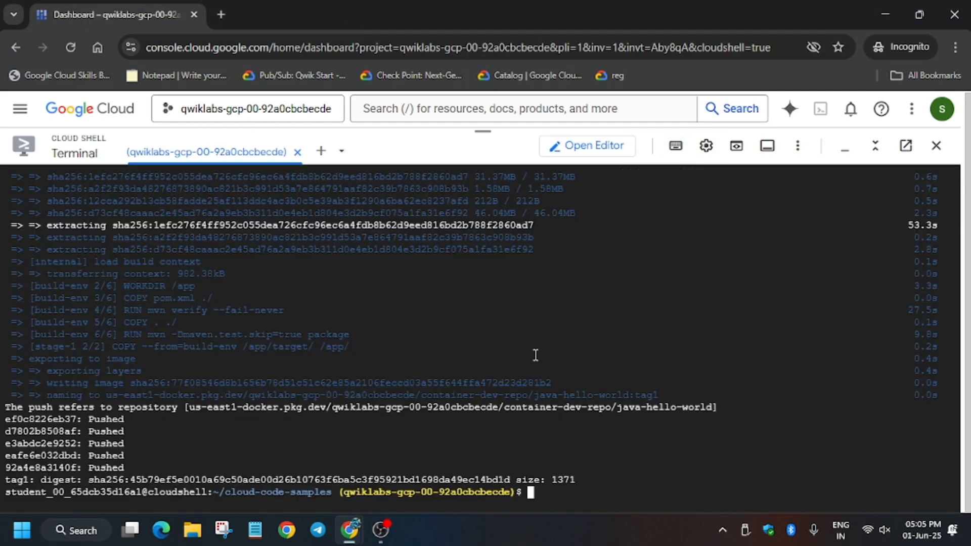